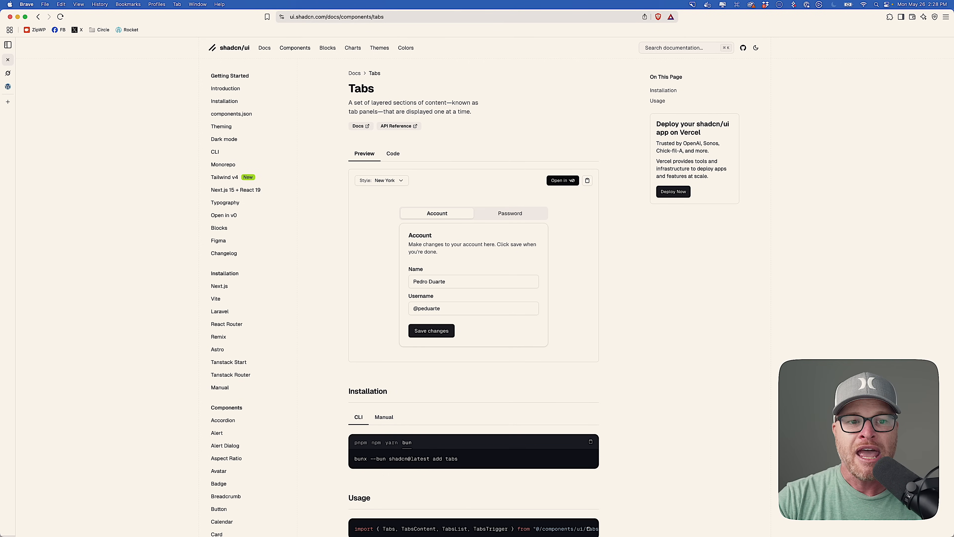
Step: Draft the Grok request: 'I want to build a tabs component with HTML, vanilla CSS and vanilla JS', referencing shadcn/ui Tabs
{"action": "scroll", "scroll_direction": "down", "scroll_amount": 3}
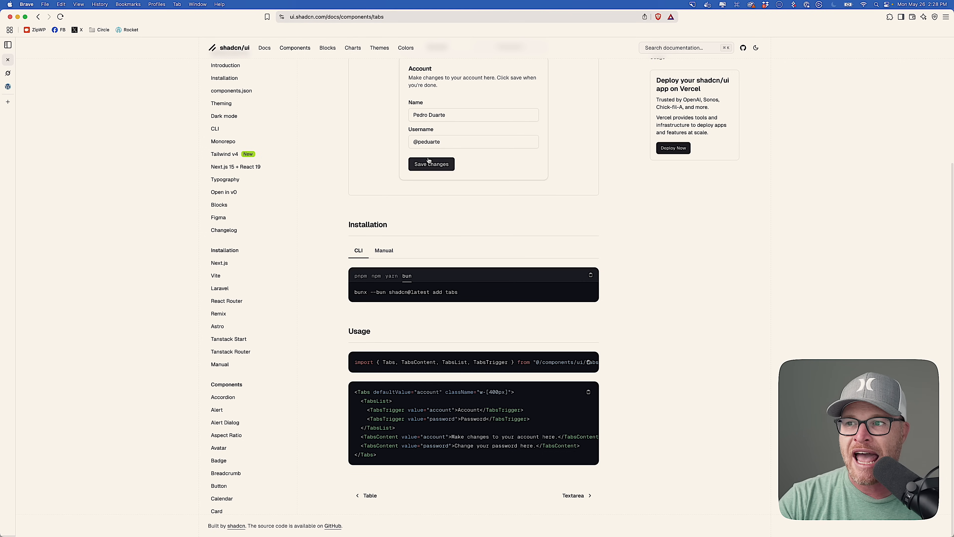
{"action": "scroll", "scroll_direction": "up", "scroll_amount": 3}
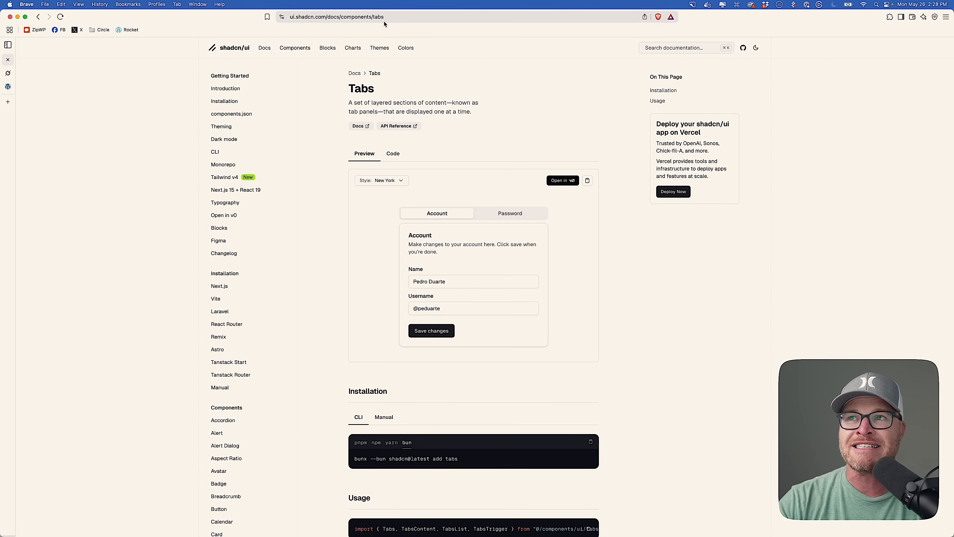
{"action": "left_click", "coordinate": [334, 16]}
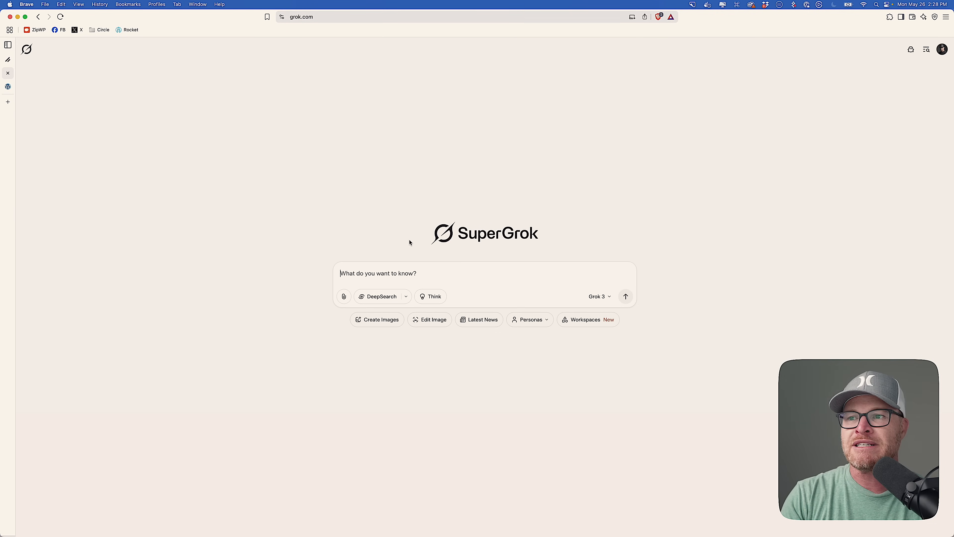
{"action": "type", "text": "I want to build a tabs comapo"}
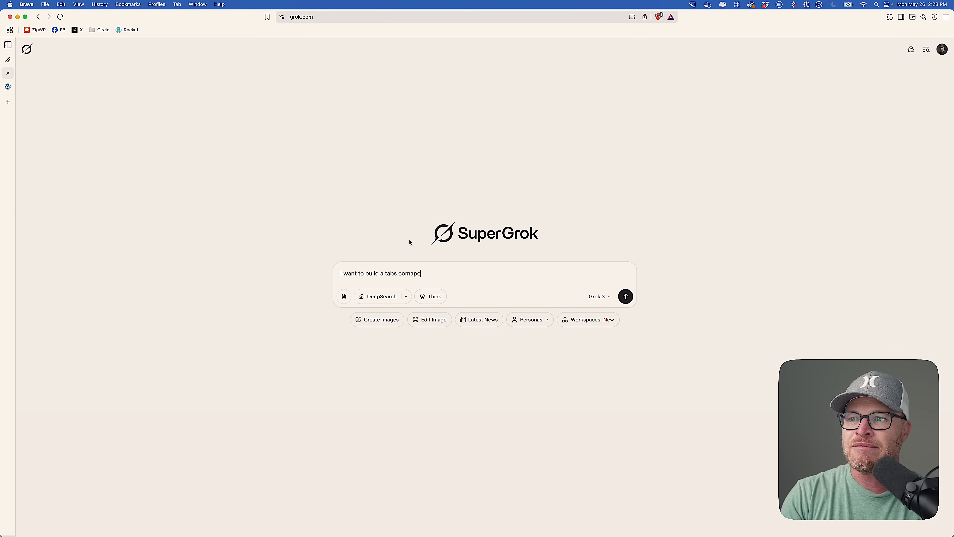
{"action": "type", "text": "component"}
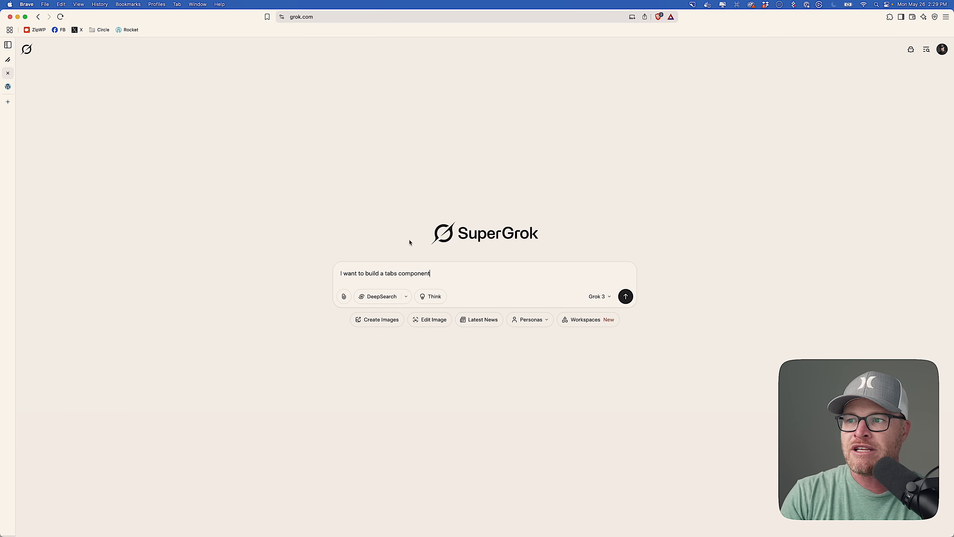
{"action": "type", "text": "with HTML, vsanilla"}
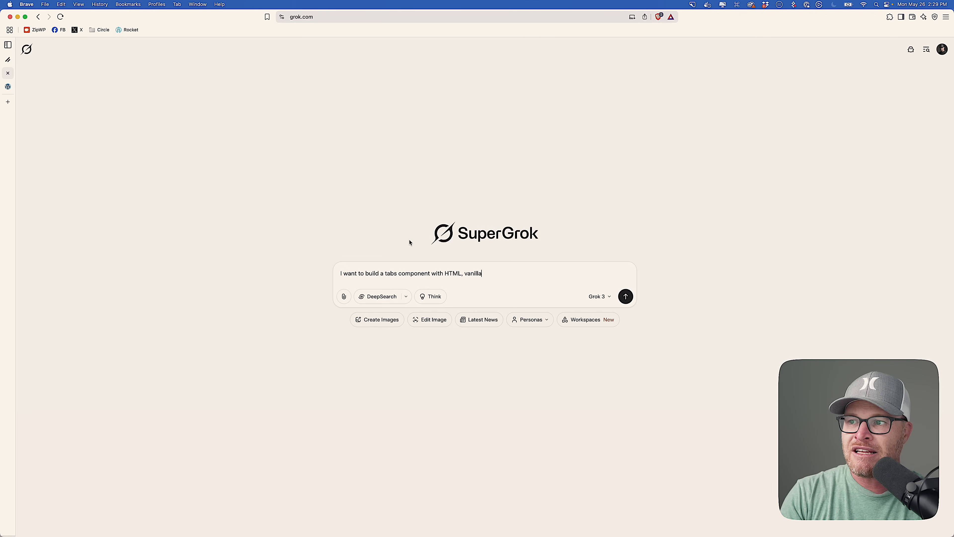
{"action": "type", "text": "CSS and vanilla"}
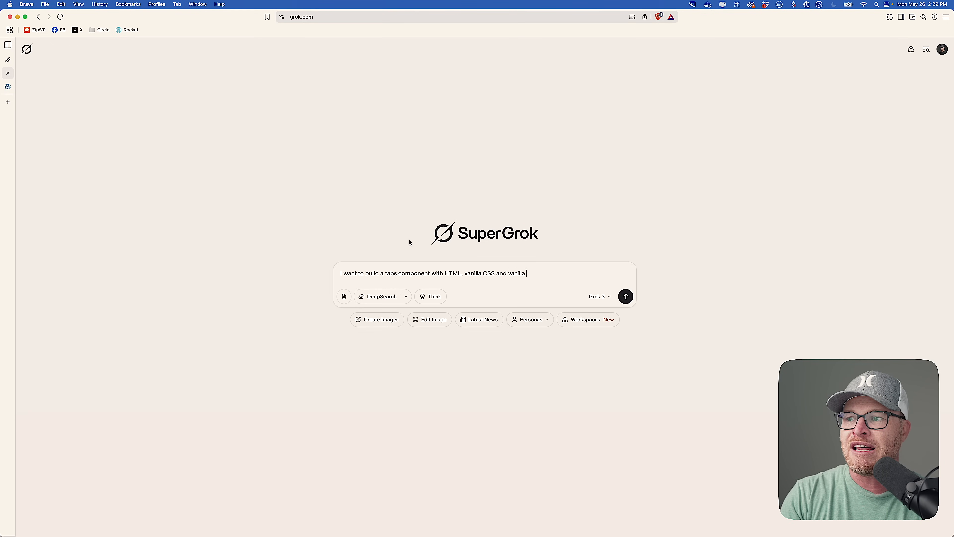
{"action": "type", "text": "JS. I want you to use https://ui.shadcn.com/docs/components/tabs"}
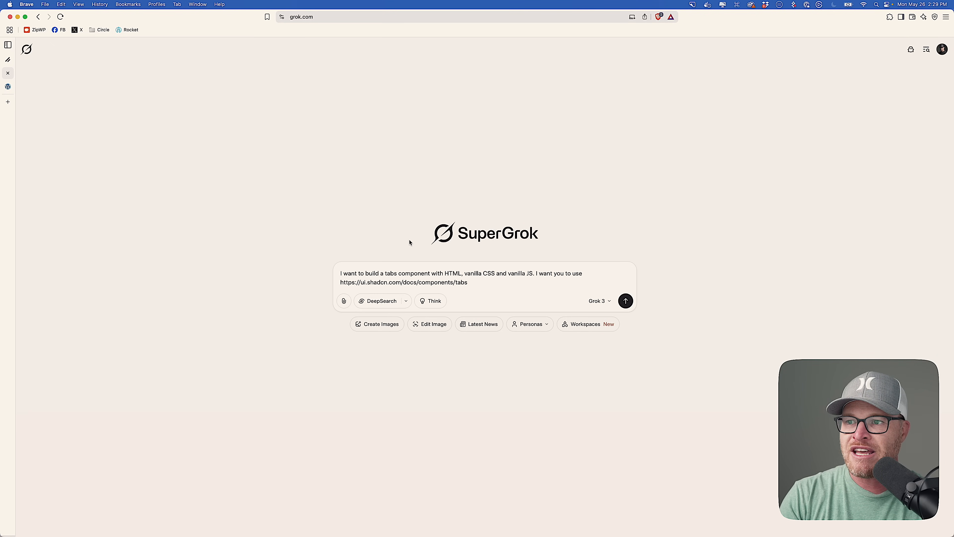
{"action": "type", "text": "as f"}
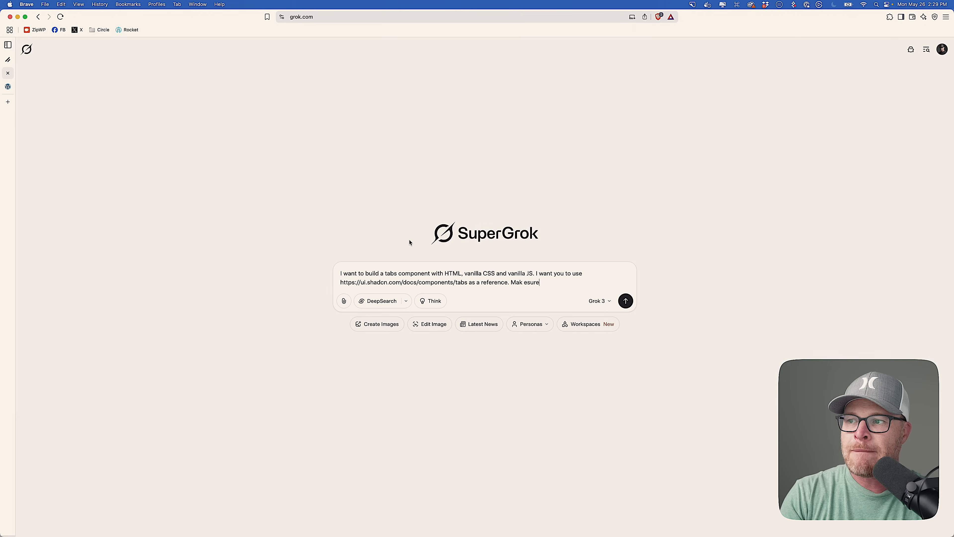
Step: Grab the Radix Tabs documentation address and return to the Grok draft
{"action": "key", "text": "backspace"}
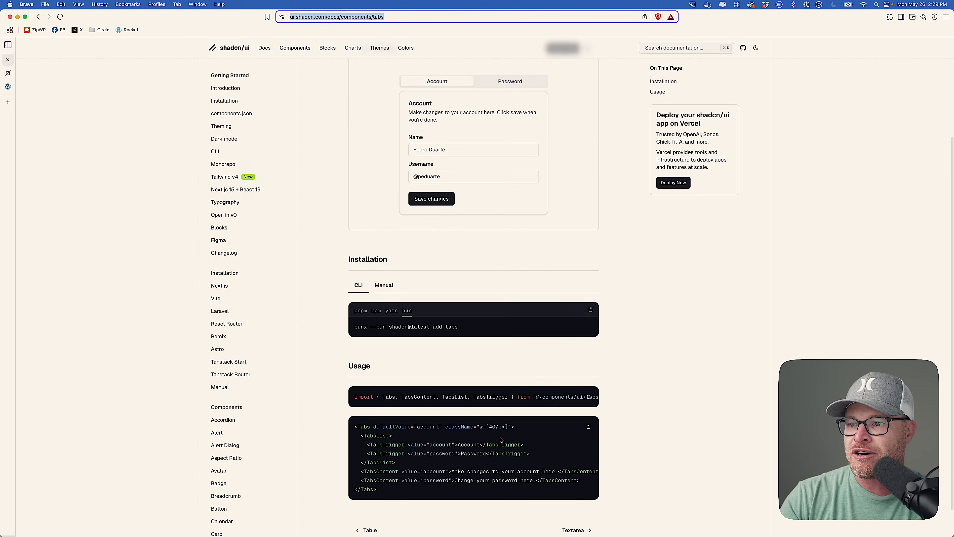
{"action": "scroll", "scroll_direction": "up", "scroll_amount": 3}
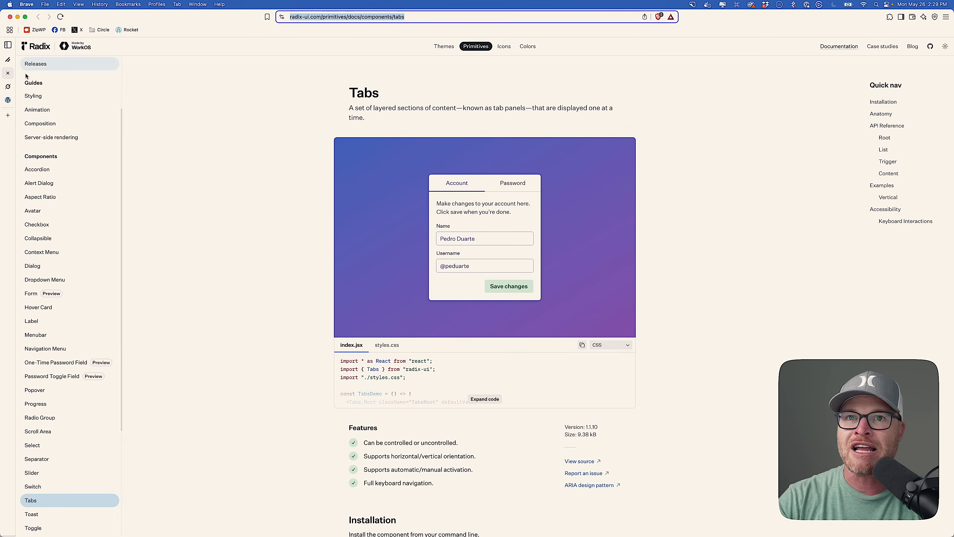
{"action": "left_click", "coordinate": [347, 16]}
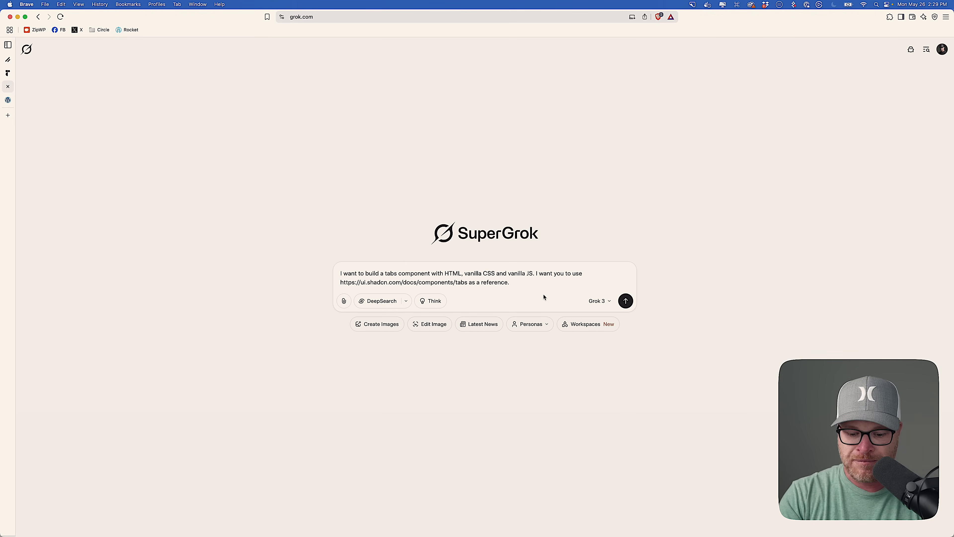
Step: Add the Radix Tabs link and requirements for BEM methodology for the selectors
{"action": "type", "text": "Here is additional documentation:"}
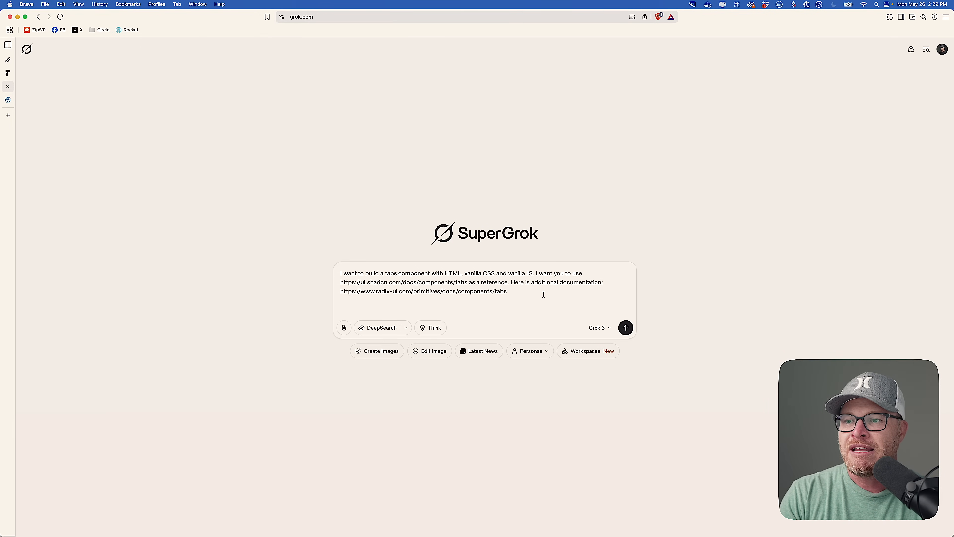
{"action": "type", "text": "Here are some additional requirements:"}
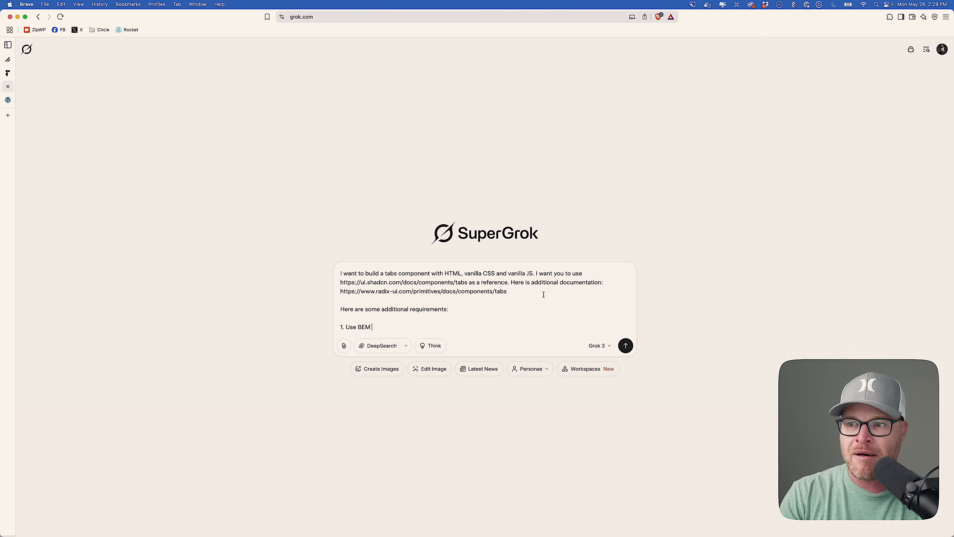
{"action": "type", "text": "methodology"}
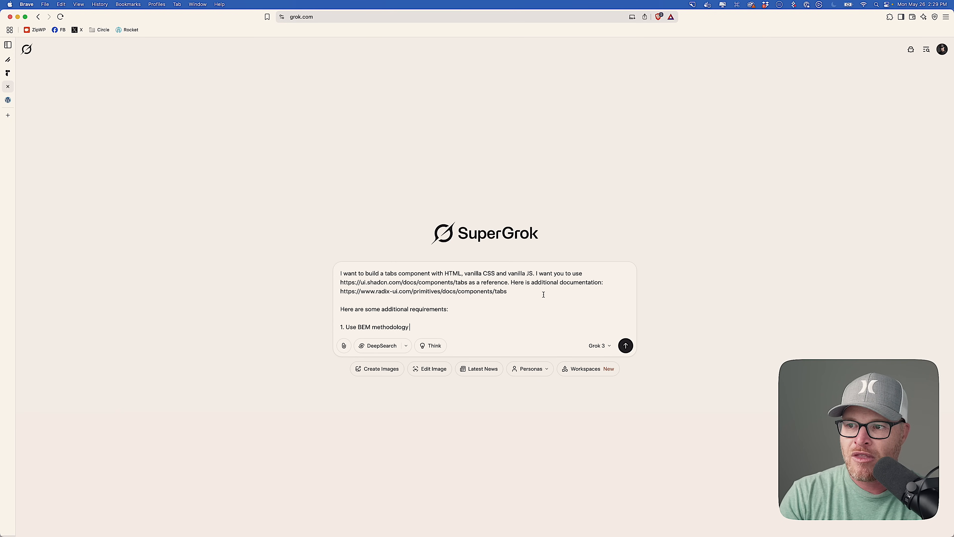
{"action": "type", "text": "for the selectors."}
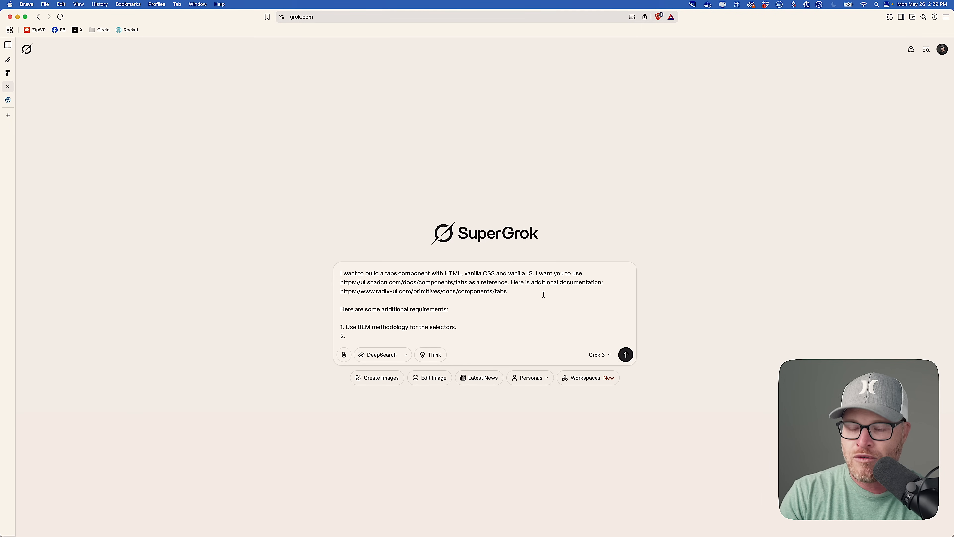
{"action": "type", "text": "Use"}
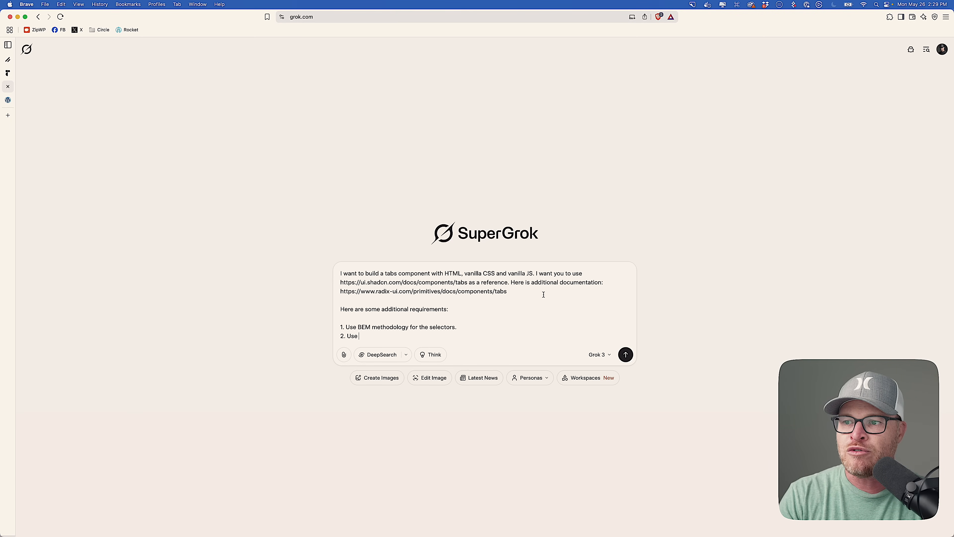
Step: Require vanilla CSS nesting for all styling and accessibility including left/right keyboard navigation
{"action": "type", "text": "vanilla CSS nesting"}
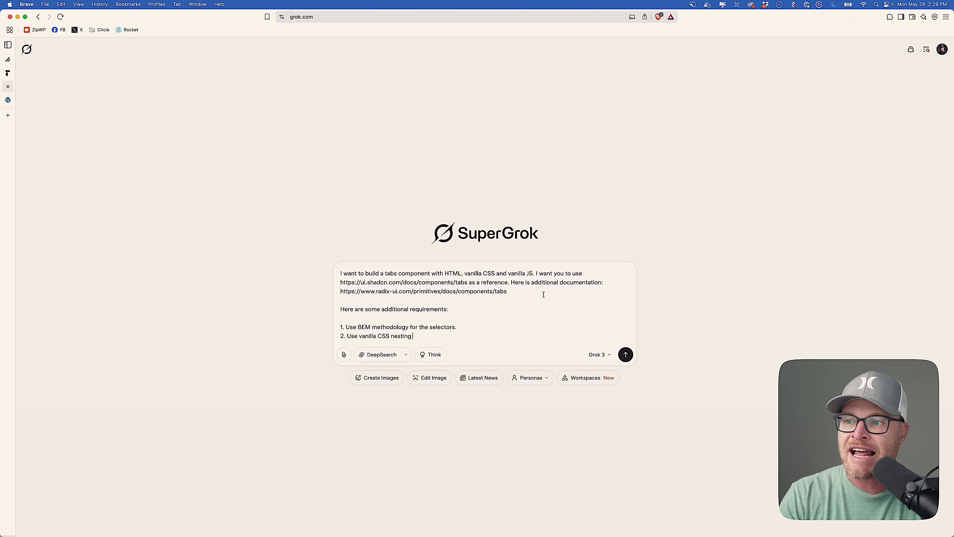
{"action": "type", "text": "to put all t"}
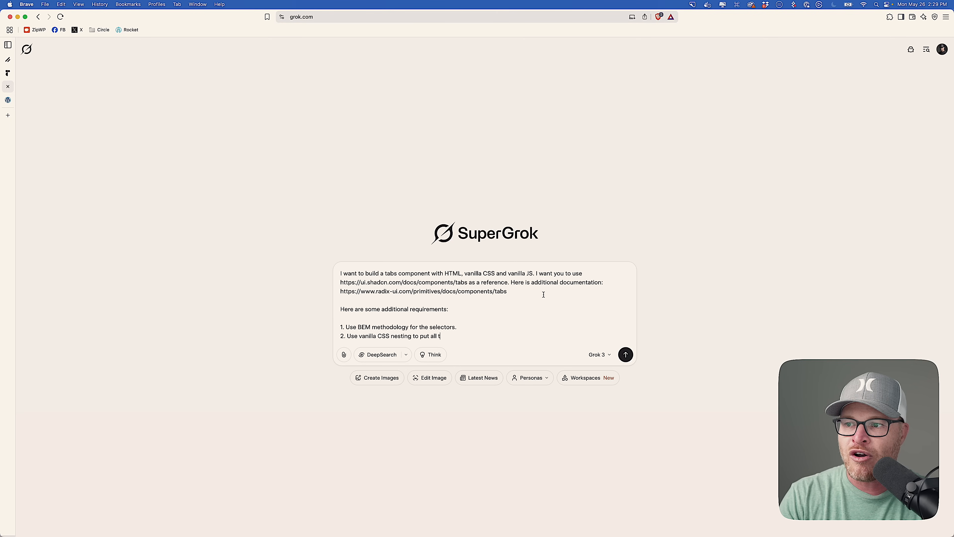
{"action": "type", "text": "he styling undert"}
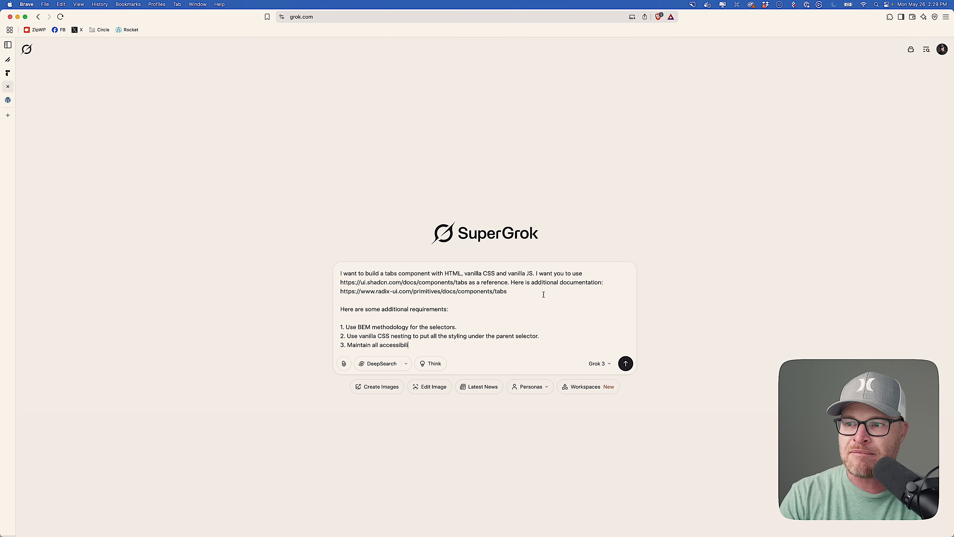
{"action": "type", "text": "ty requirements including"}
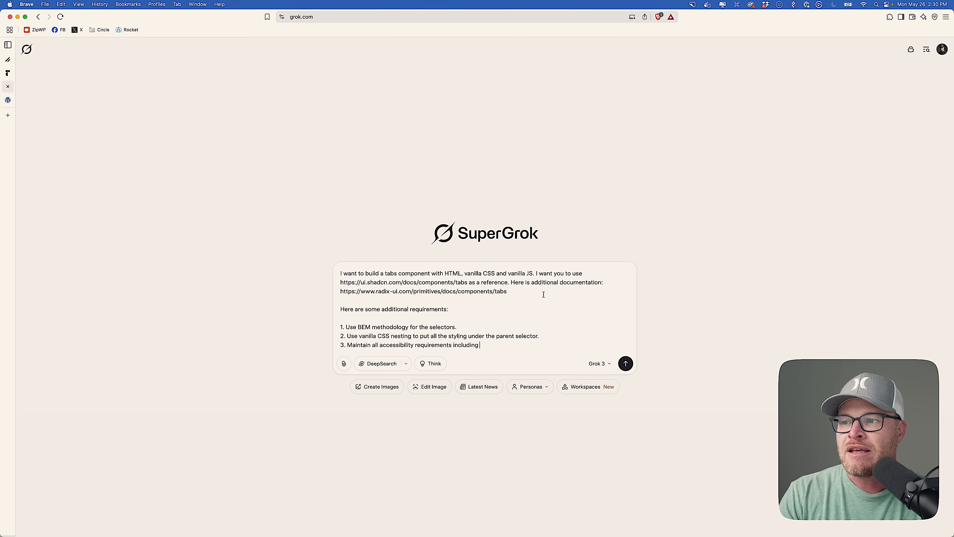
{"action": "type", "text": "left right keybo"}
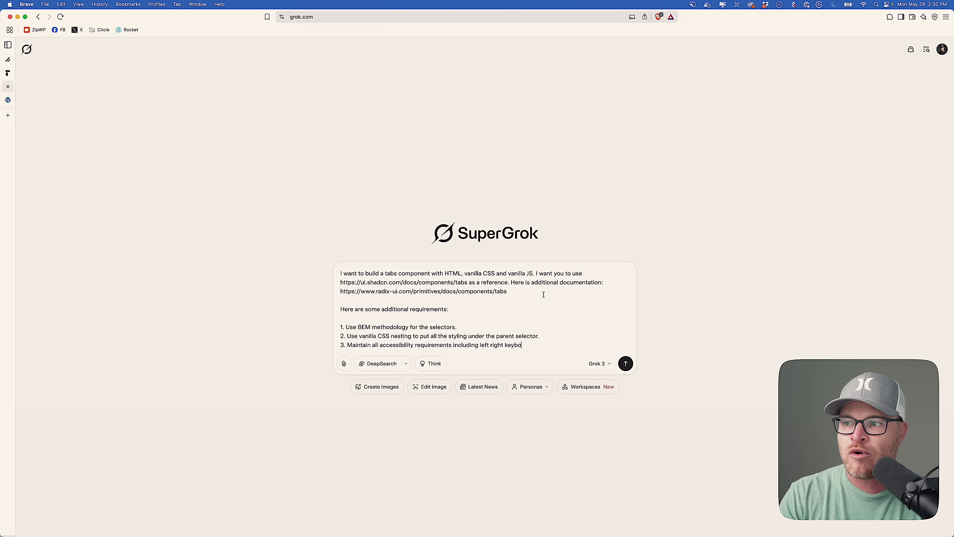
{"action": "type", "text": "ard navigation, etc."}
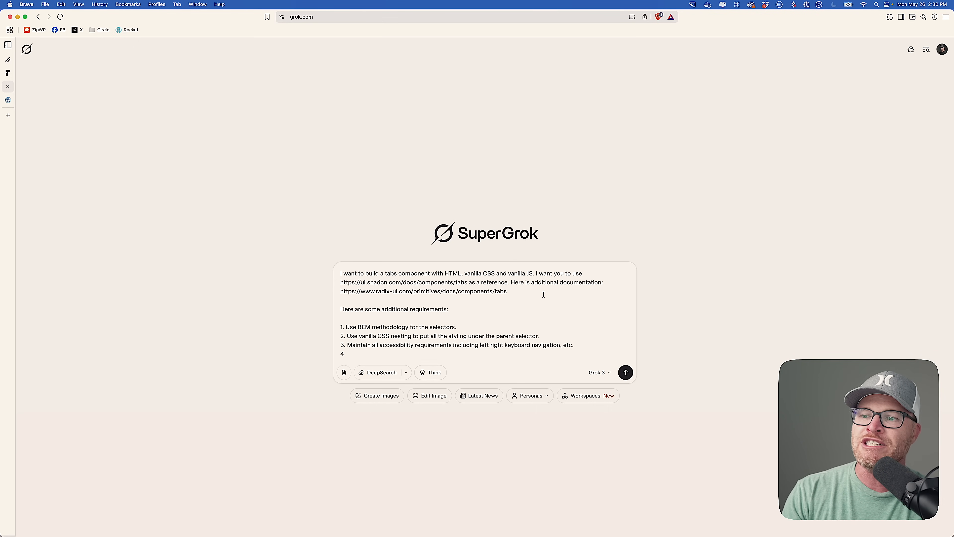
Step: Send the request and check how the generated tabs component renders in Preview
{"action": "left_click", "coordinate": [625, 372]}
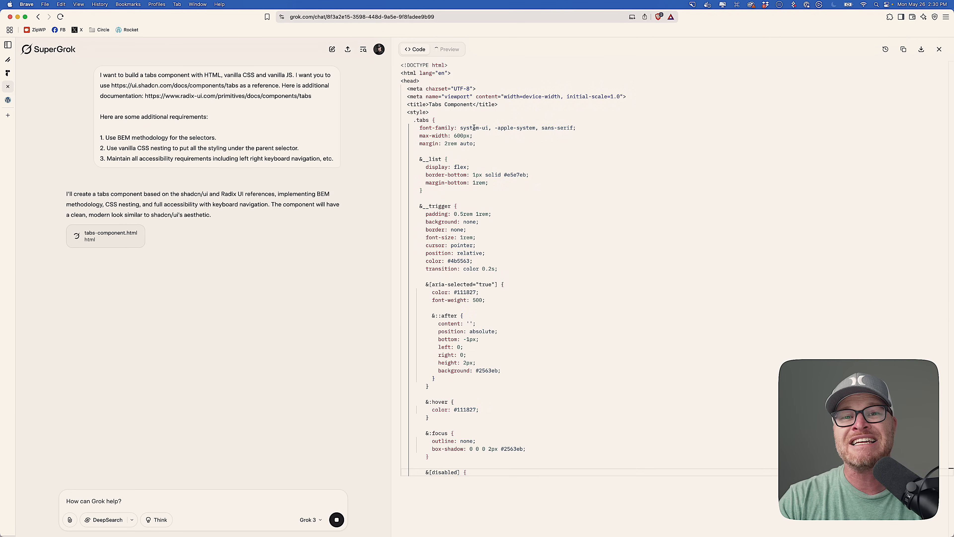
{"action": "scroll", "scroll_direction": "down", "scroll_amount": 3}
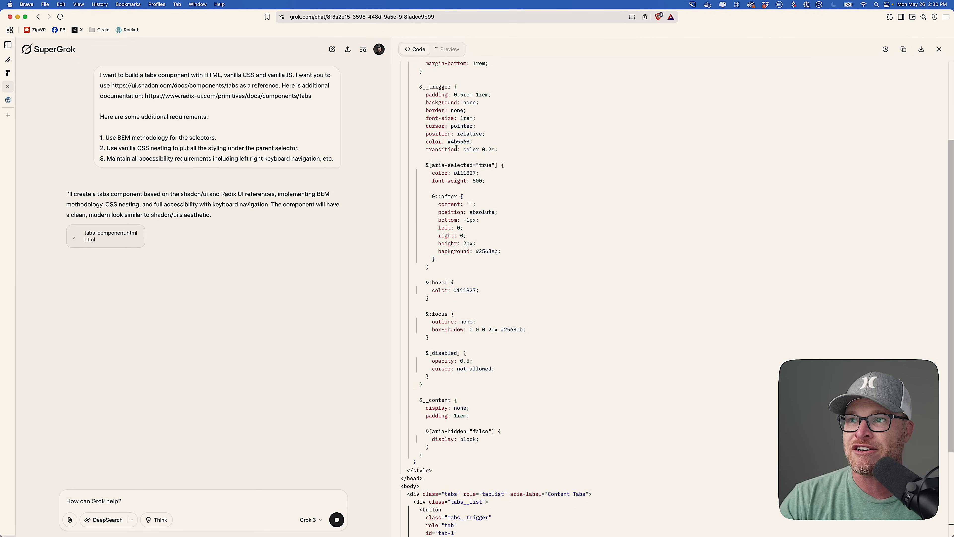
{"action": "scroll", "scroll_direction": "down", "scroll_amount": 3}
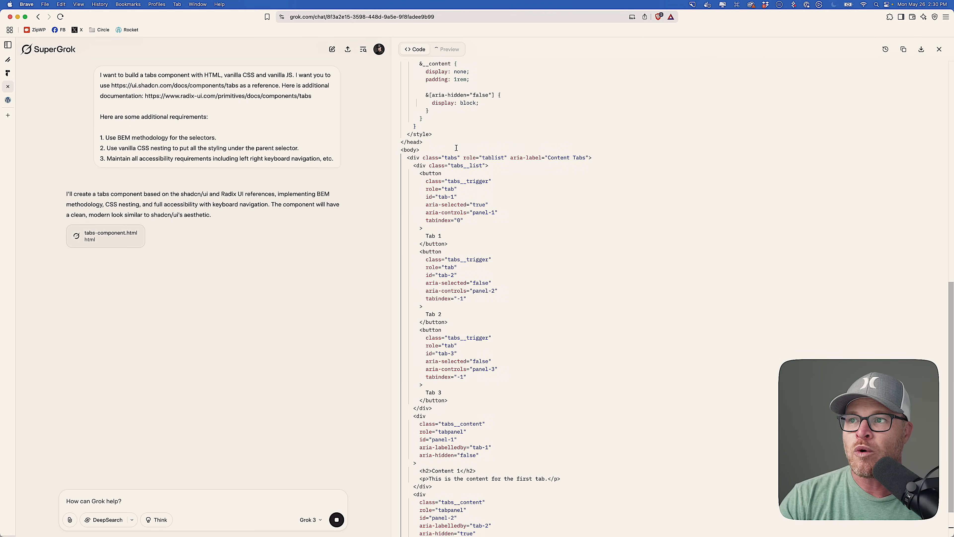
{"action": "scroll", "scroll_direction": "down", "scroll_amount": 3}
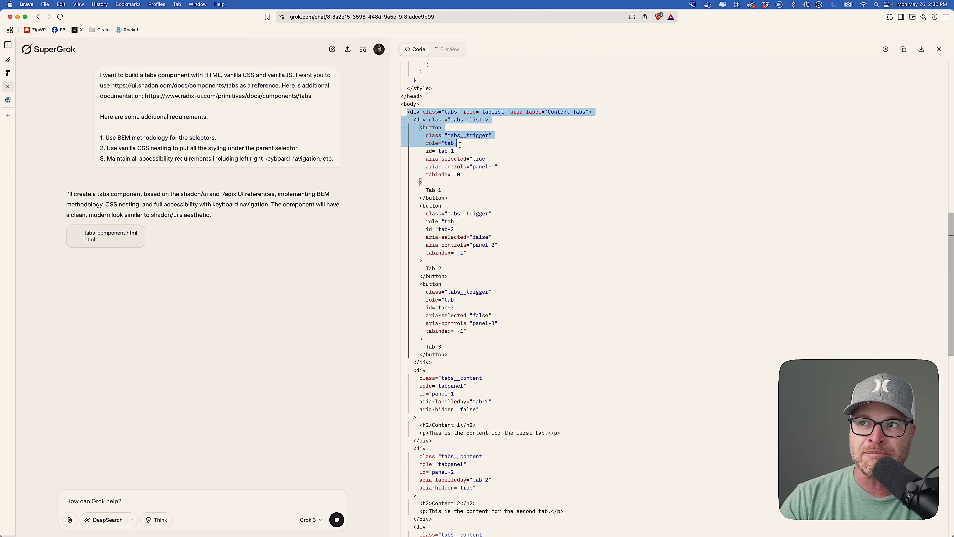
{"action": "left_click", "coordinate": [447, 49]}
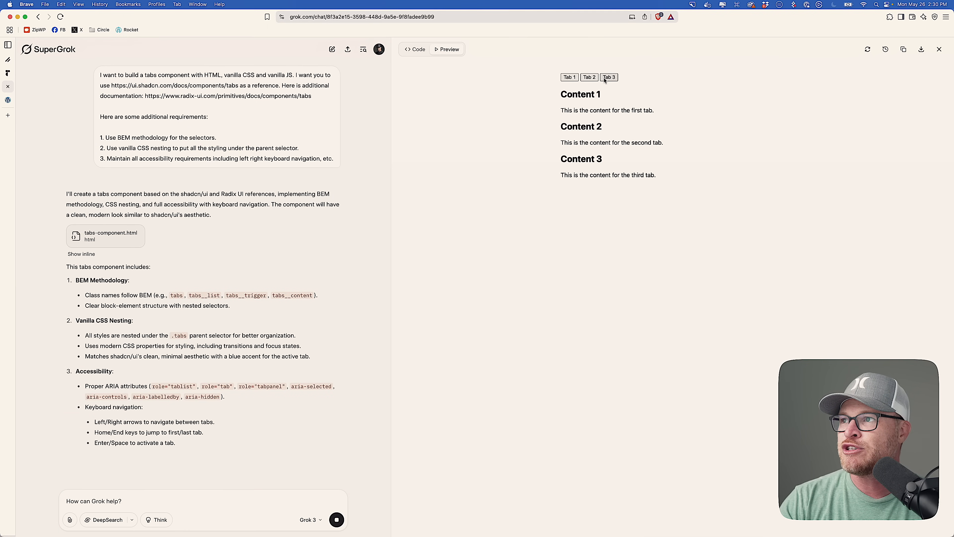
Step: Back in Code view, locate and copy the tabs div markup
{"action": "left_click", "coordinate": [417, 49]}
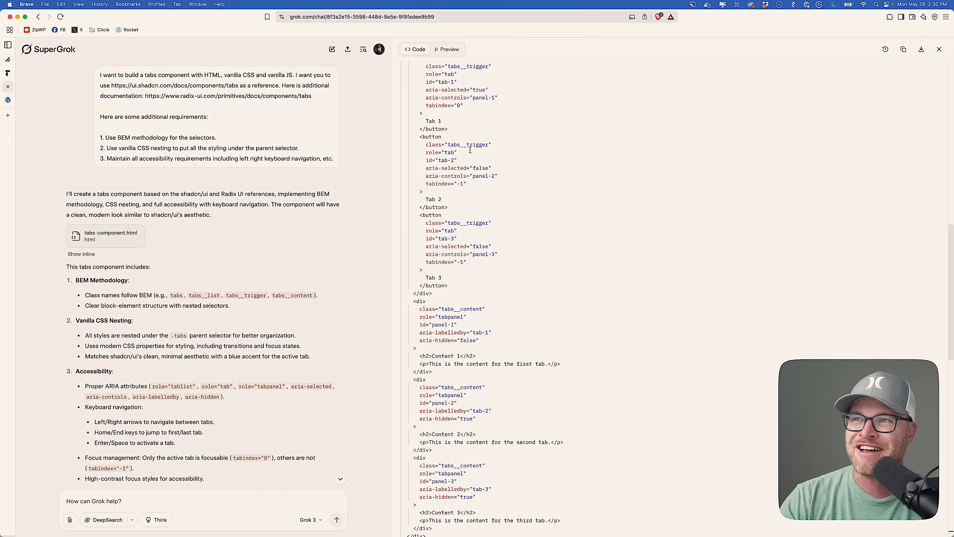
{"action": "scroll", "scroll_direction": "up", "scroll_amount": 3}
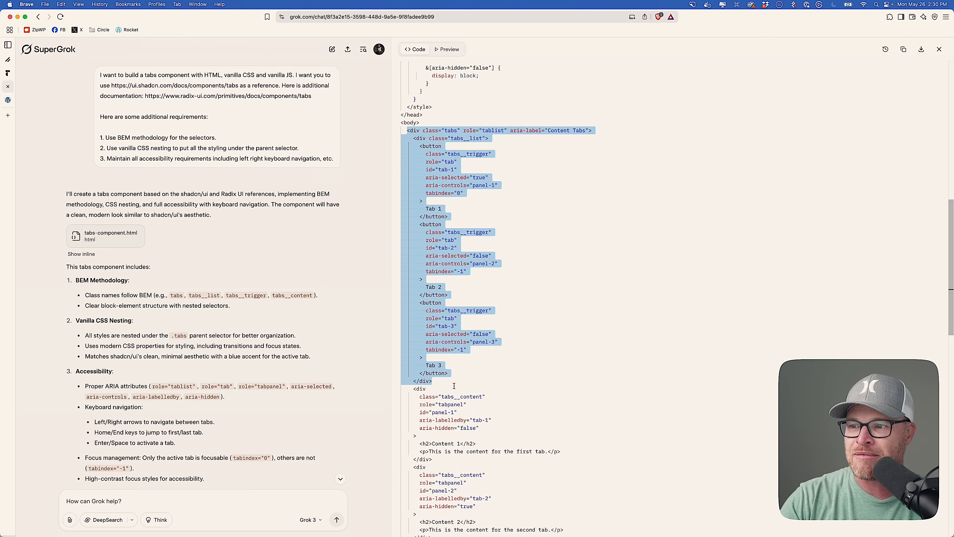
{"action": "scroll", "scroll_direction": "down", "scroll_amount": 3}
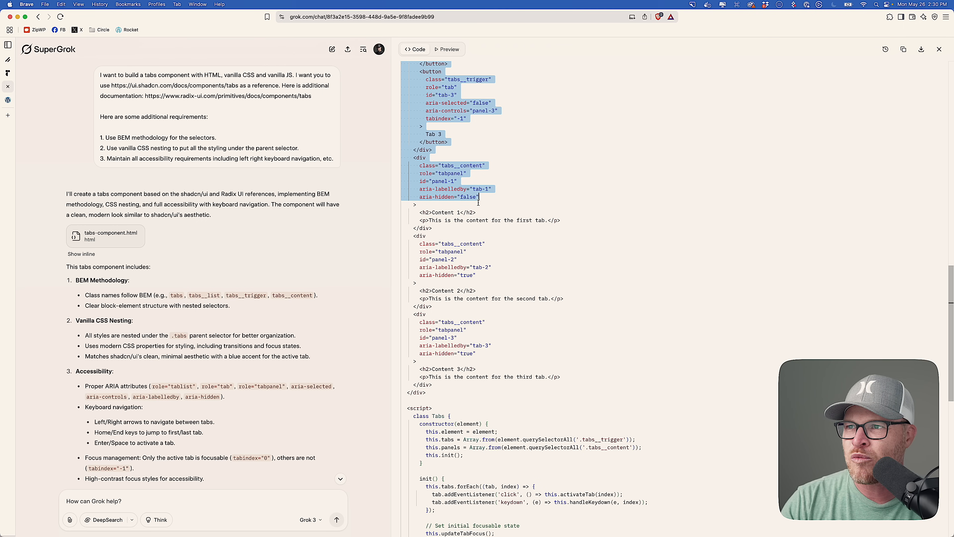
{"action": "scroll", "scroll_direction": "down", "scroll_amount": 3}
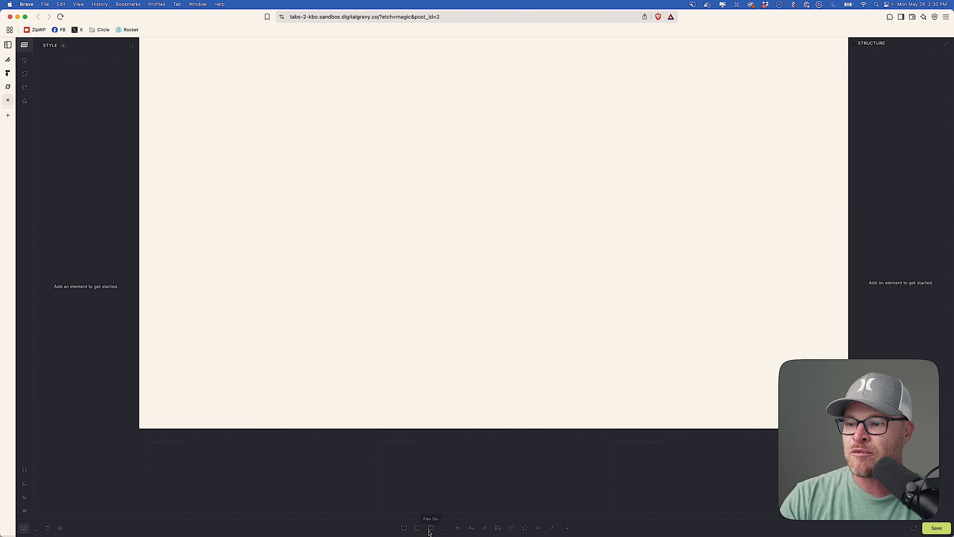
Step: Paste the tabs HTML onto the Etch canvas and inspect its tab list, triggers and three panels in Structure
{"action": "left_click", "coordinate": [431, 528]}
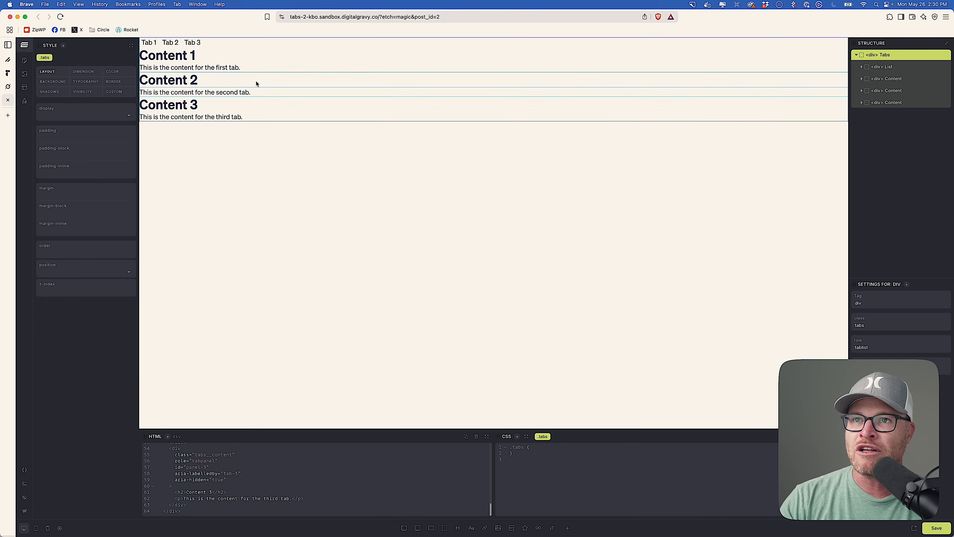
{"action": "left_click", "coordinate": [857, 54]}
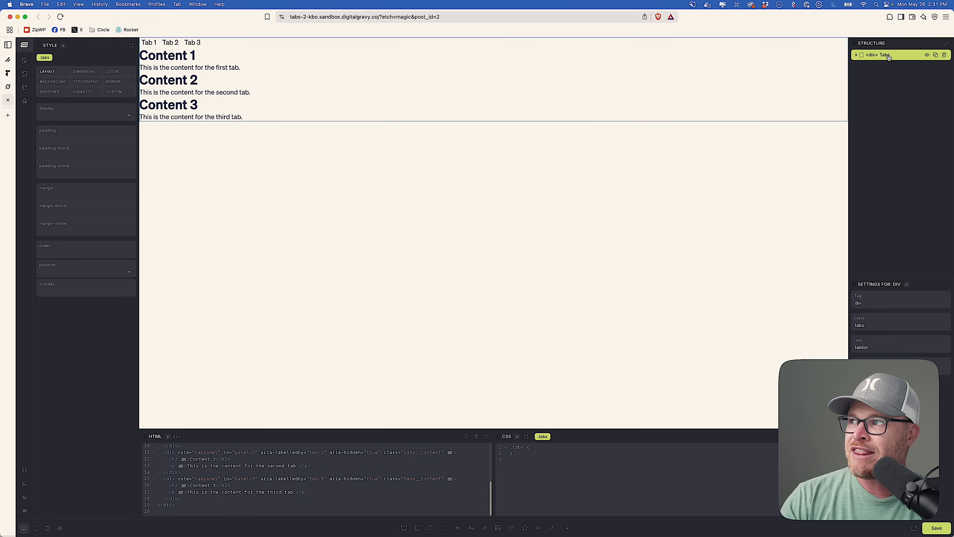
{"action": "left_click", "coordinate": [857, 55]}
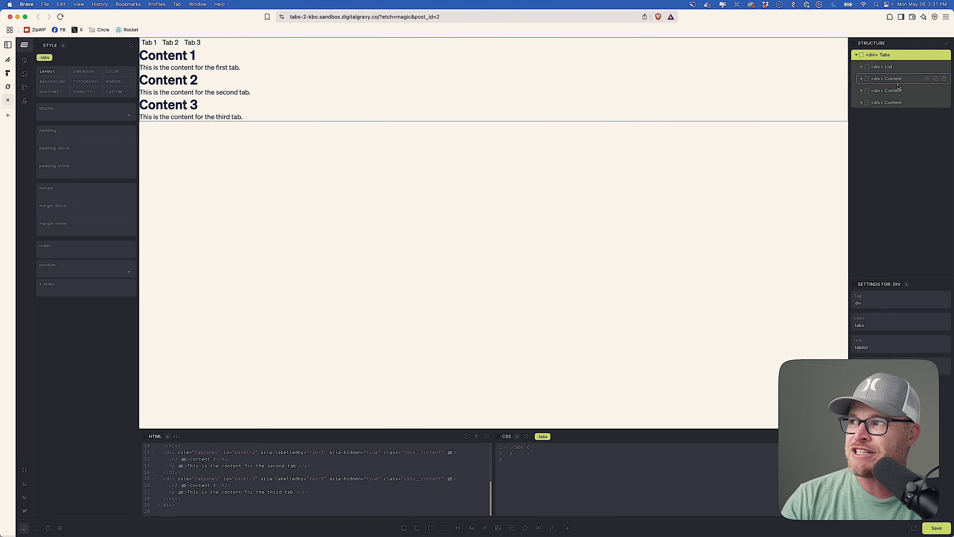
{"action": "left_click", "coordinate": [862, 54]}
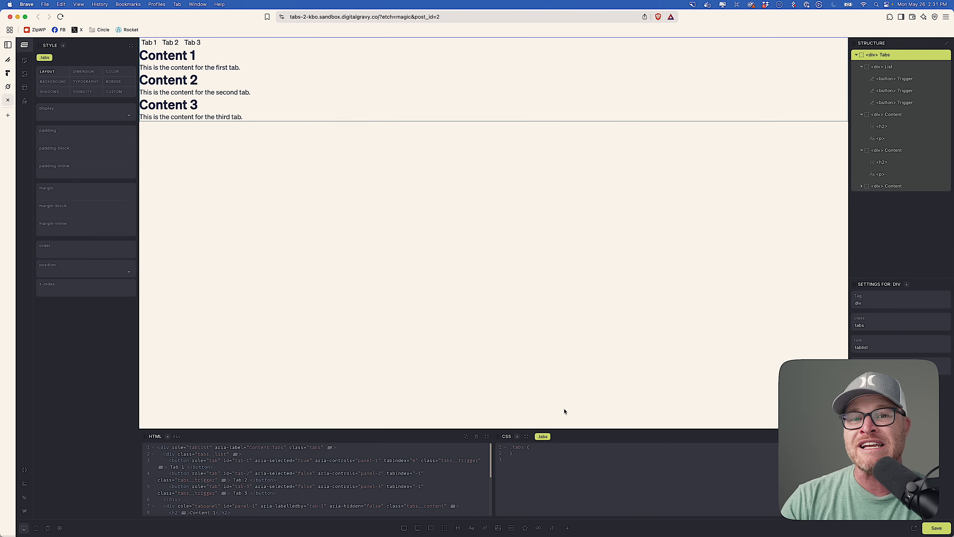
{"action": "mouse_move", "coordinate": [283, 206]}
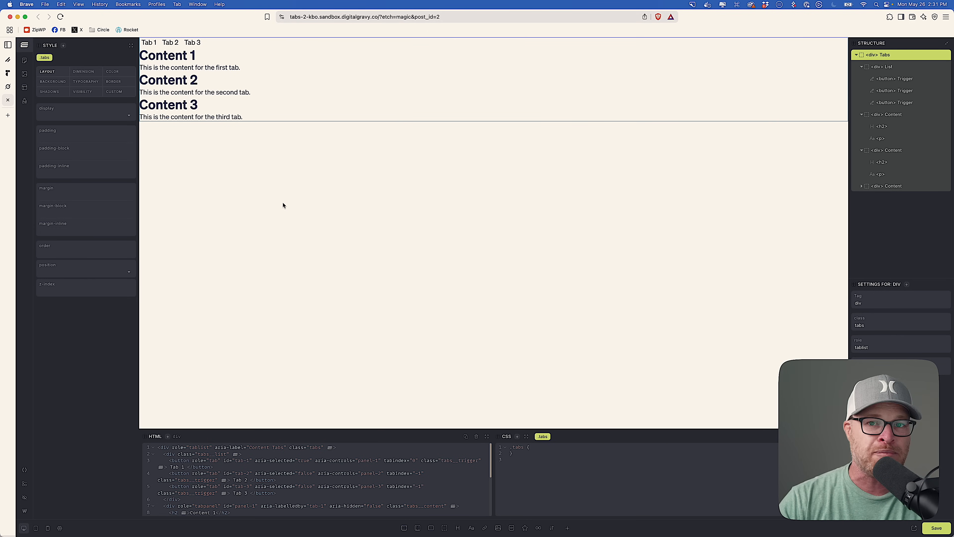
{"action": "scroll", "scroll_direction": "down", "scroll_amount": 3}
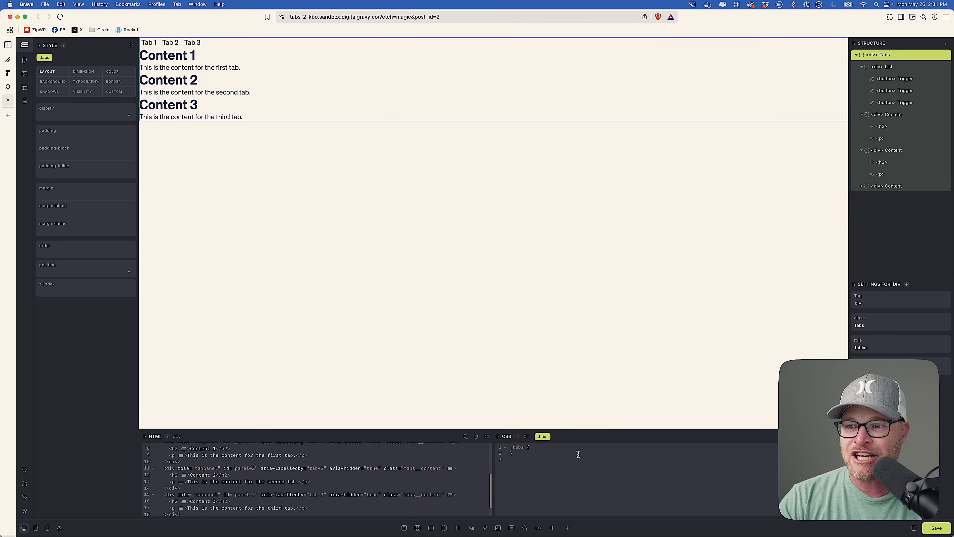
{"action": "mouse_move", "coordinate": [668, 398]}
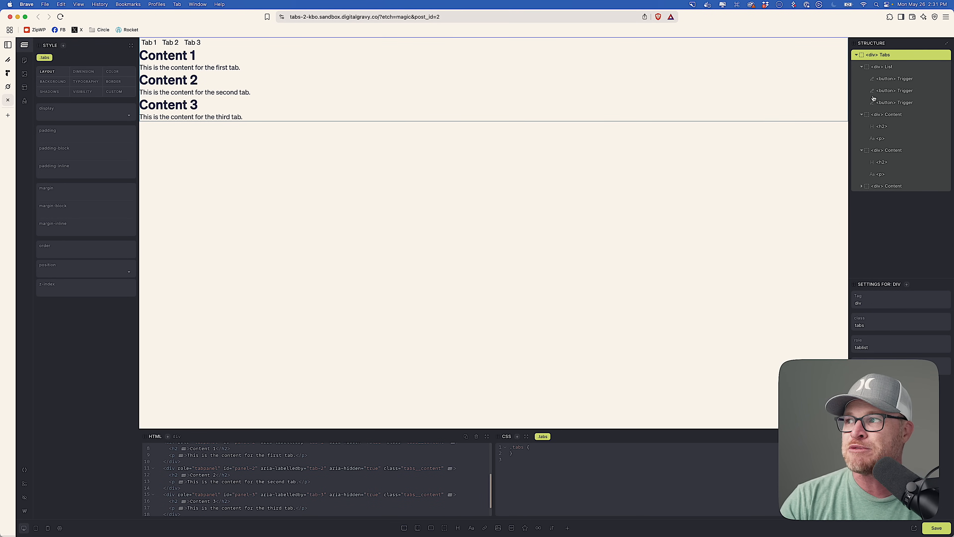
{"action": "left_click", "coordinate": [857, 55]}
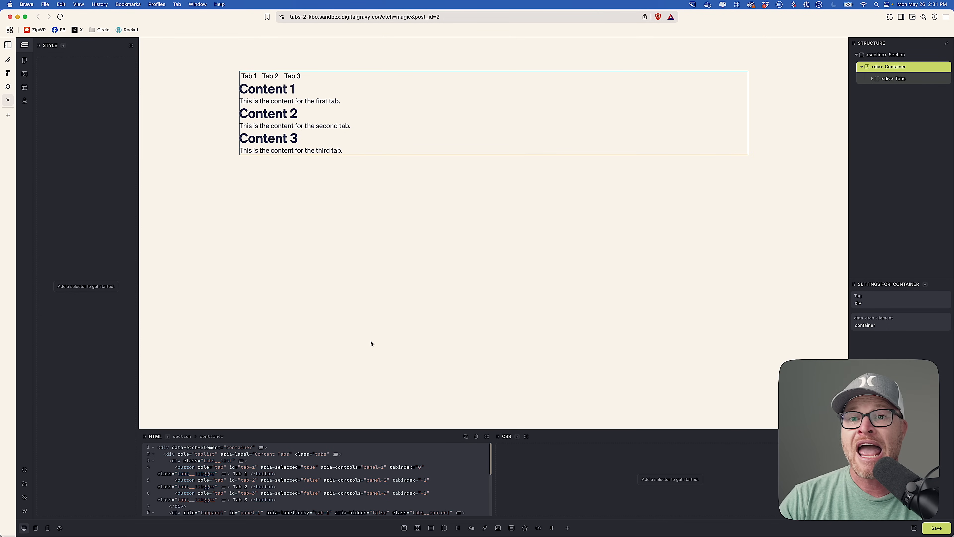
{"action": "mouse_move", "coordinate": [138, 296]}
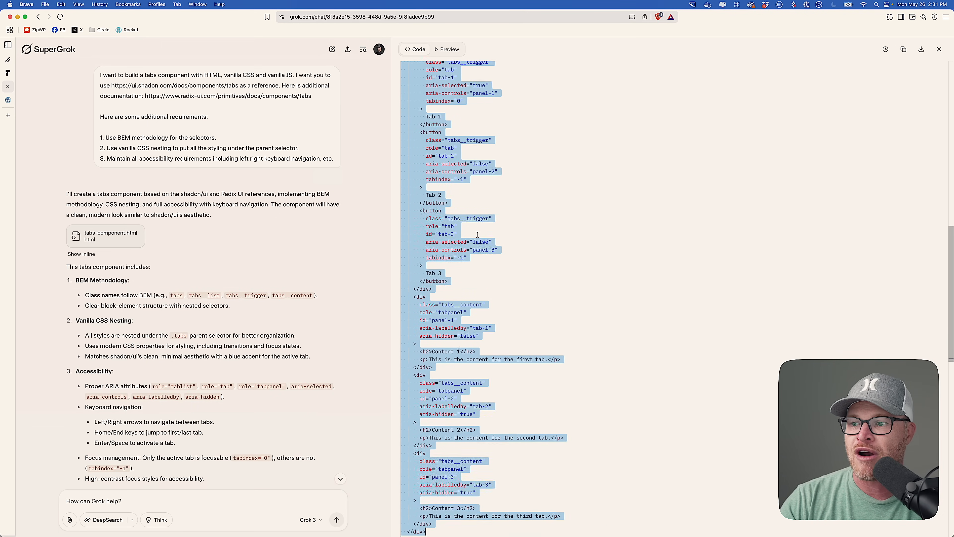
Step: Select and copy the nested .tabs CSS from Grok's style block
{"action": "scroll", "scroll_direction": "up", "scroll_amount": 3}
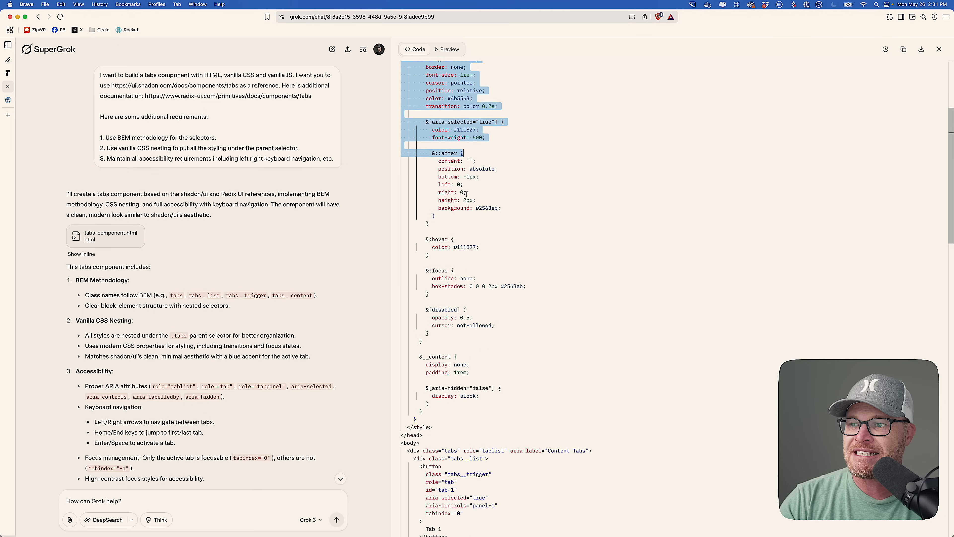
{"action": "scroll", "scroll_direction": "down", "scroll_amount": 3}
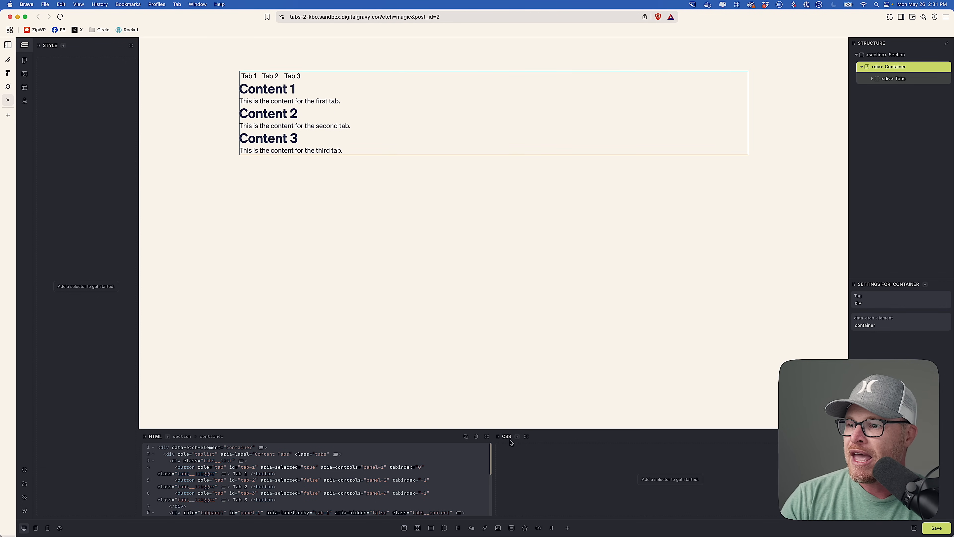
Step: Paste Grok's nested CSS into the .tabs element's stylesheet, covering list, trigger, hover, focus and panel rules
{"action": "left_click", "coordinate": [895, 78]}
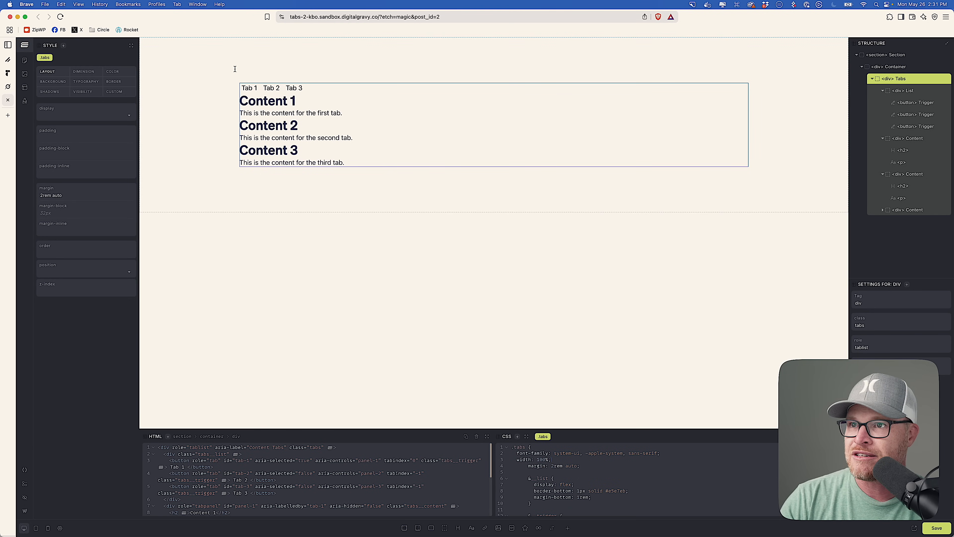
{"action": "left_click", "coordinate": [898, 90]}
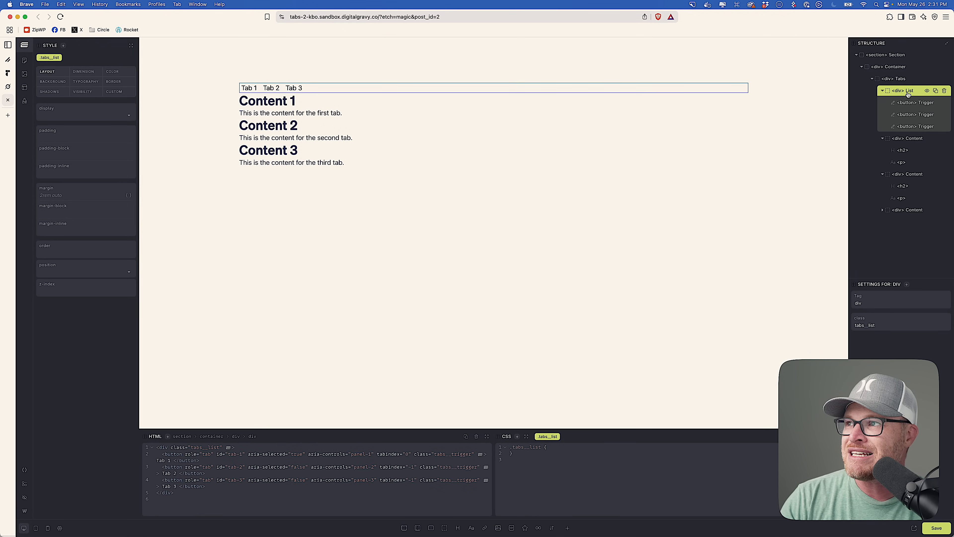
{"action": "left_click", "coordinate": [900, 78]}
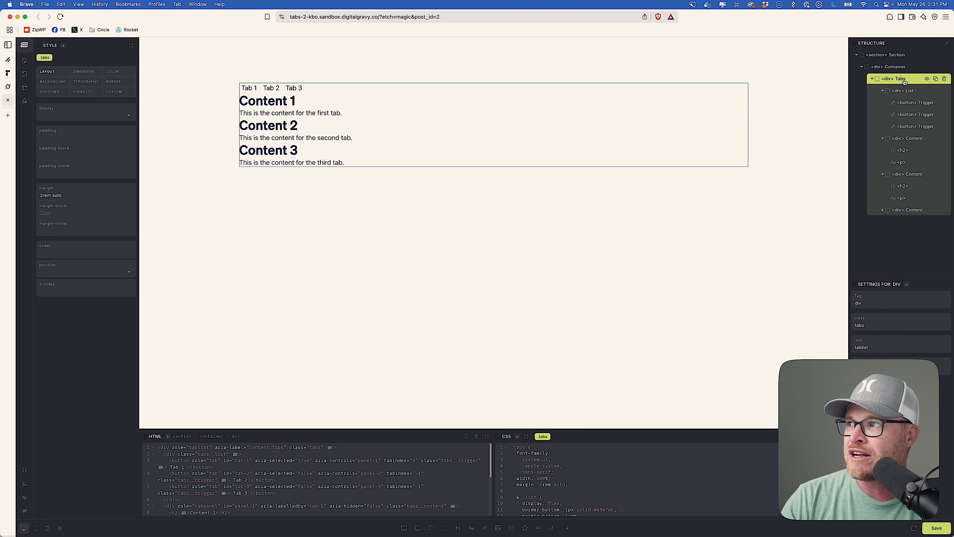
{"action": "scroll", "scroll_direction": "down", "scroll_amount": 3}
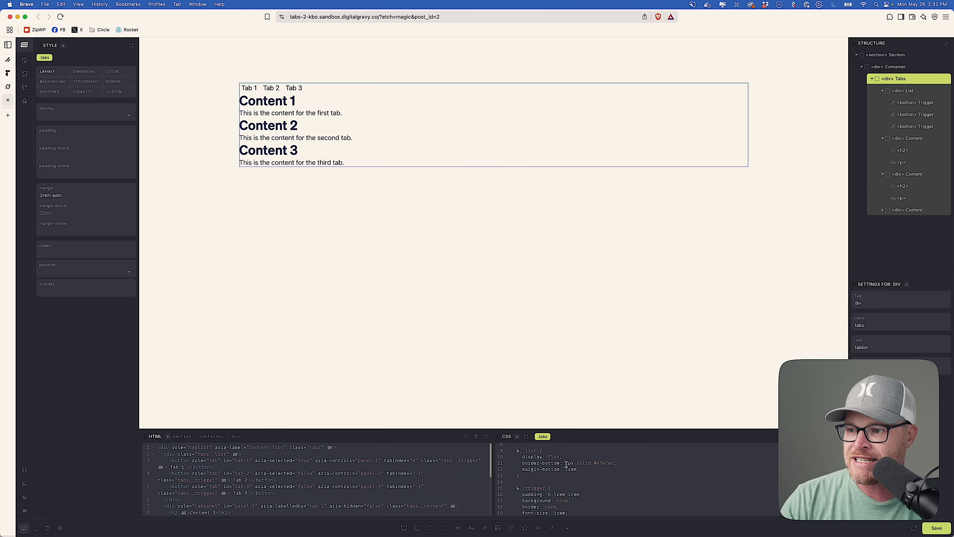
{"action": "scroll", "scroll_direction": "down", "scroll_amount": 3}
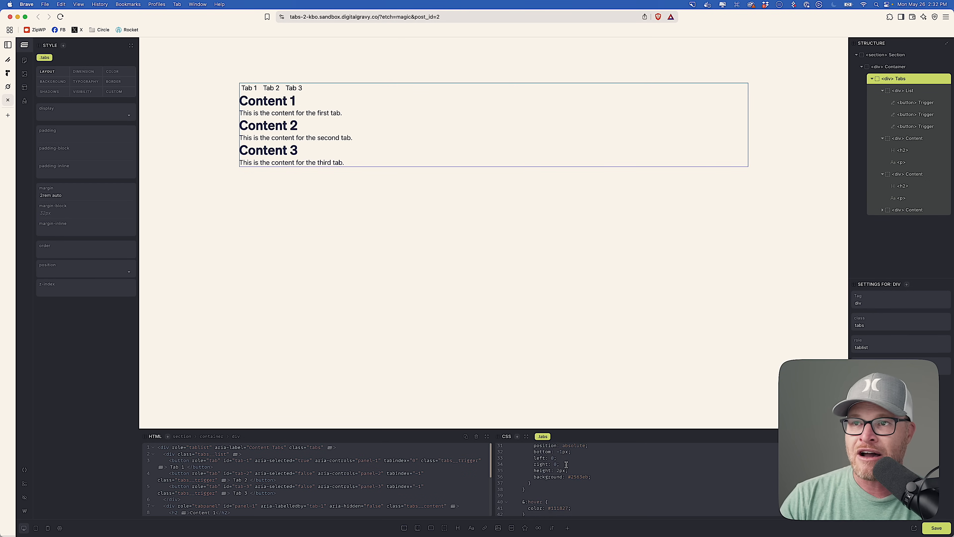
{"action": "scroll", "scroll_direction": "down", "scroll_amount": 3}
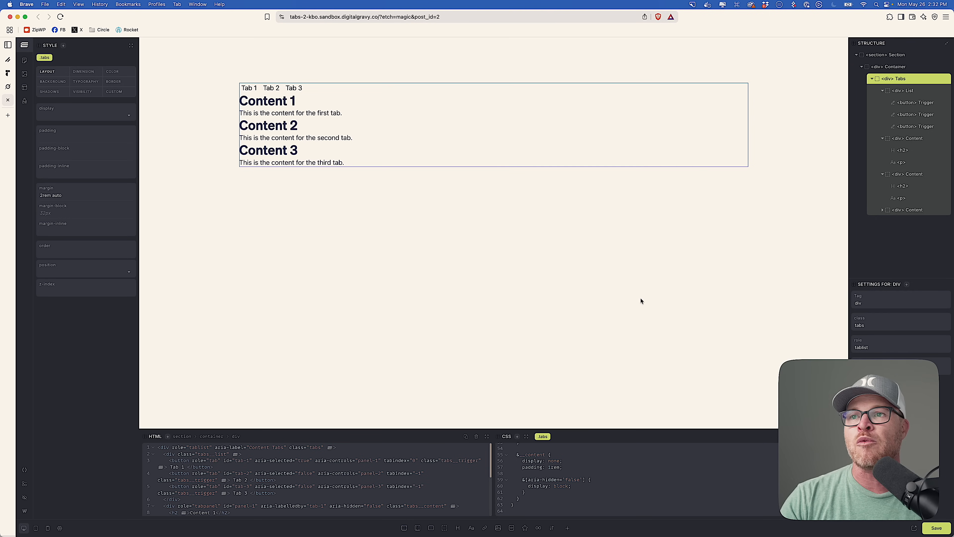
{"action": "mouse_move", "coordinate": [616, 364]}
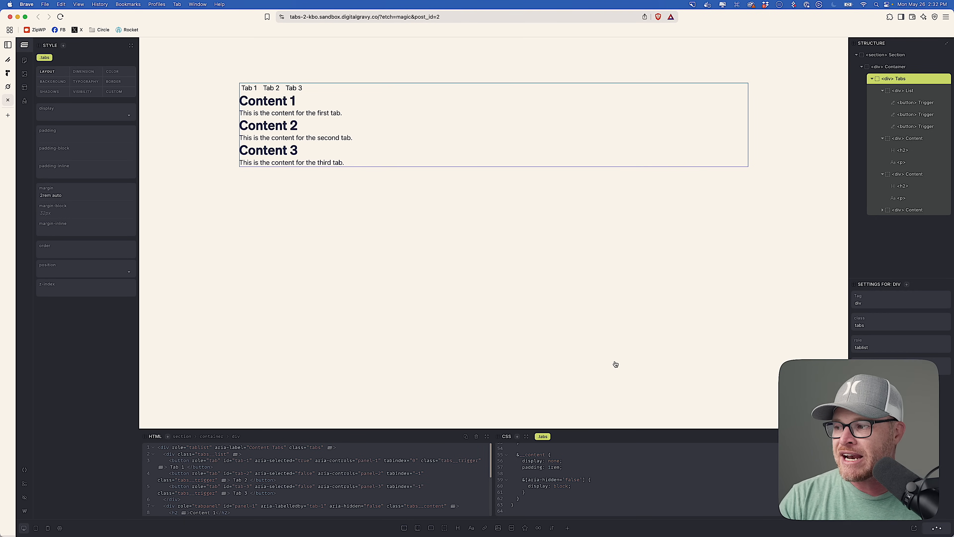
{"action": "mouse_move", "coordinate": [93, 423]}
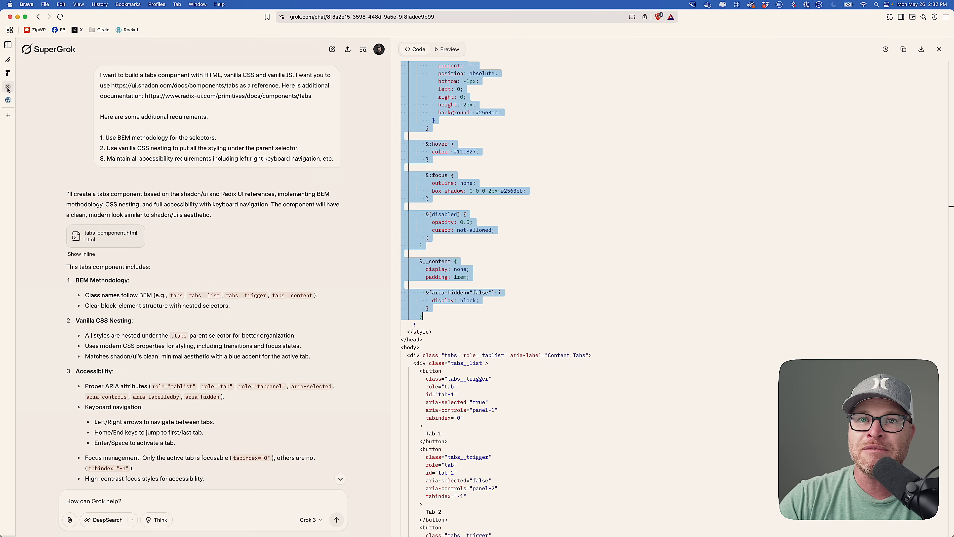
Step: Select the whole Tabs class JavaScript through its initialization code in Grok
{"action": "scroll", "scroll_direction": "down", "scroll_amount": 3}
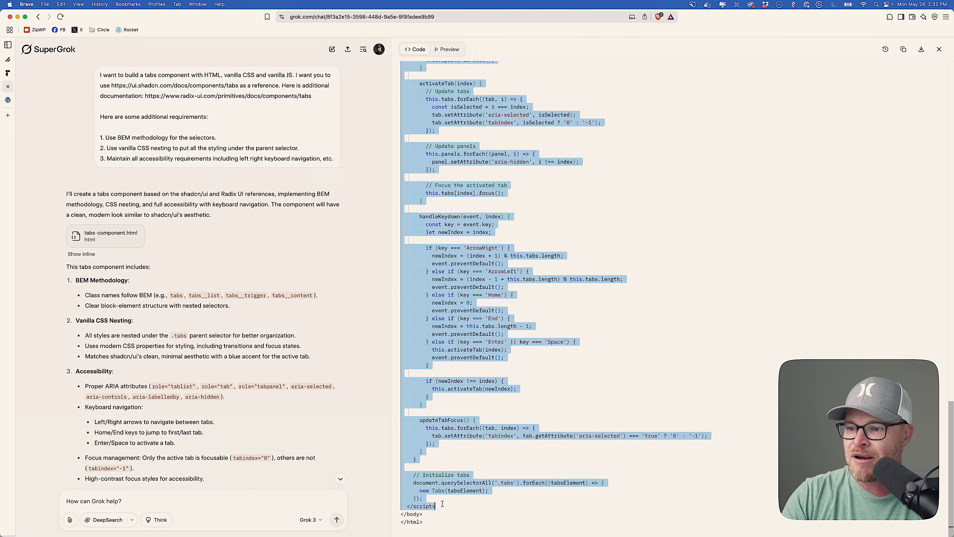
{"action": "scroll", "scroll_direction": "up", "scroll_amount": 3}
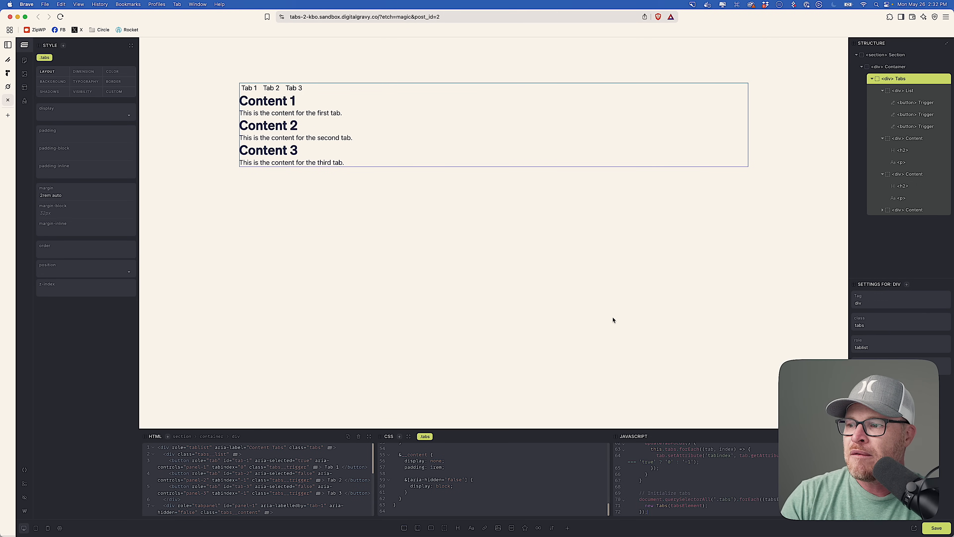
{"action": "mouse_move", "coordinate": [705, 355]}
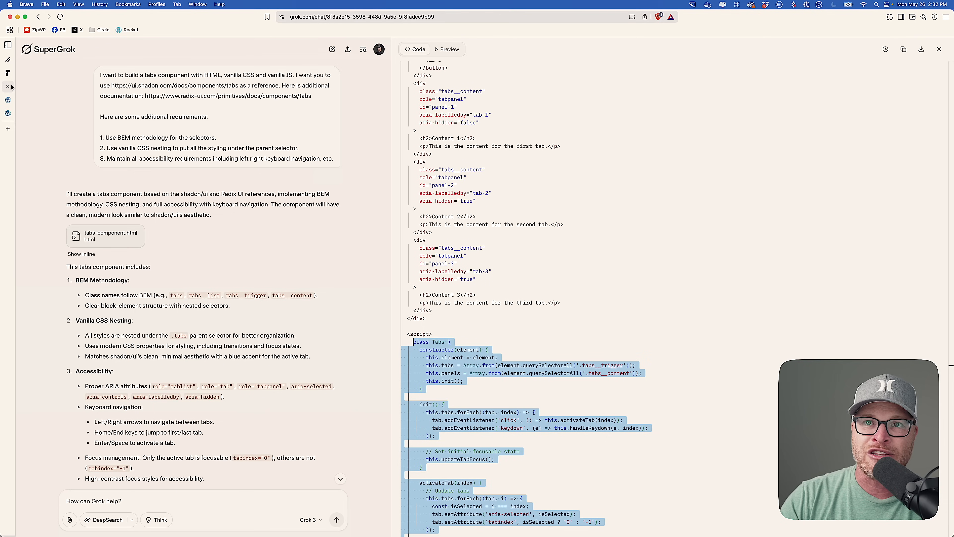
Step: Report to Grok: 'I can see all content at the same time and nothing happens when I click'
{"action": "left_click", "coordinate": [447, 49]}
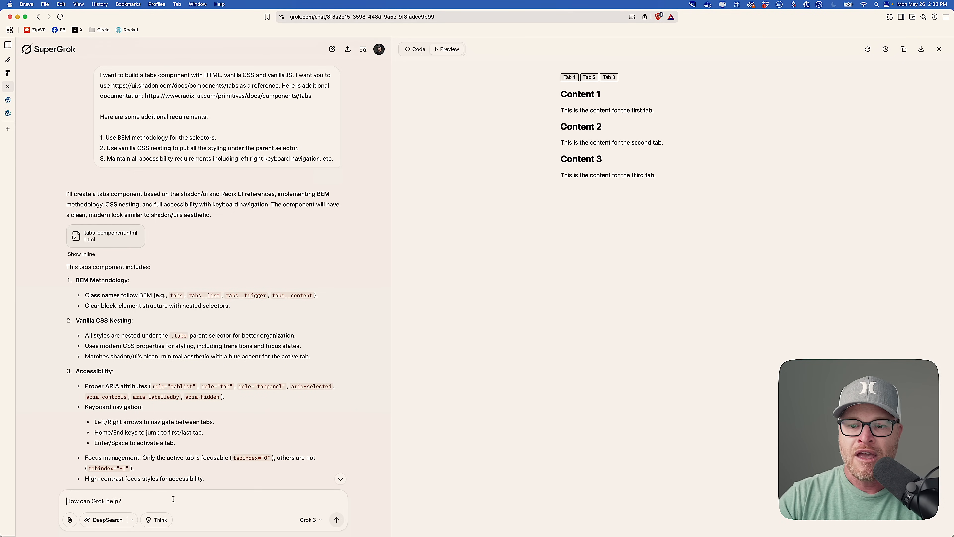
{"action": "type", "text": "I can see all"}
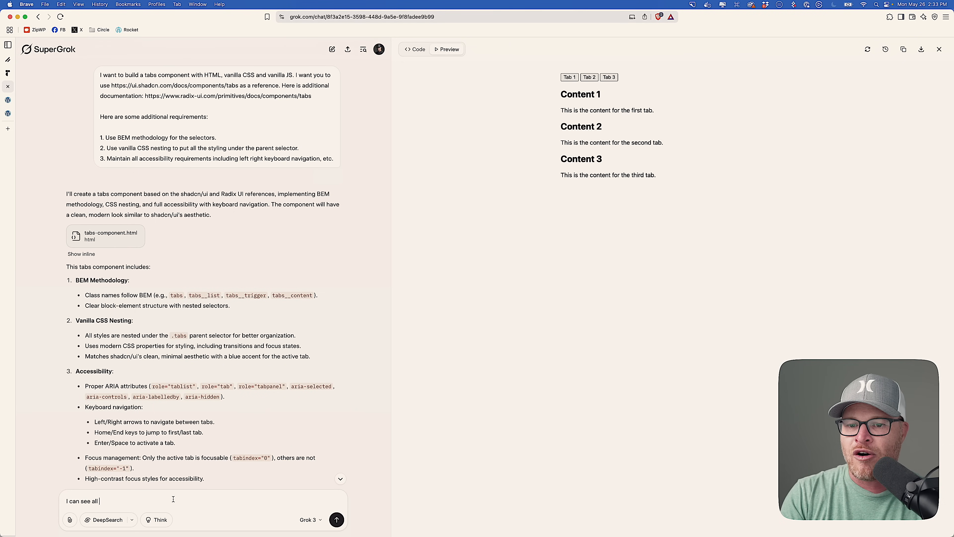
{"action": "type", "text": "content at the same time"}
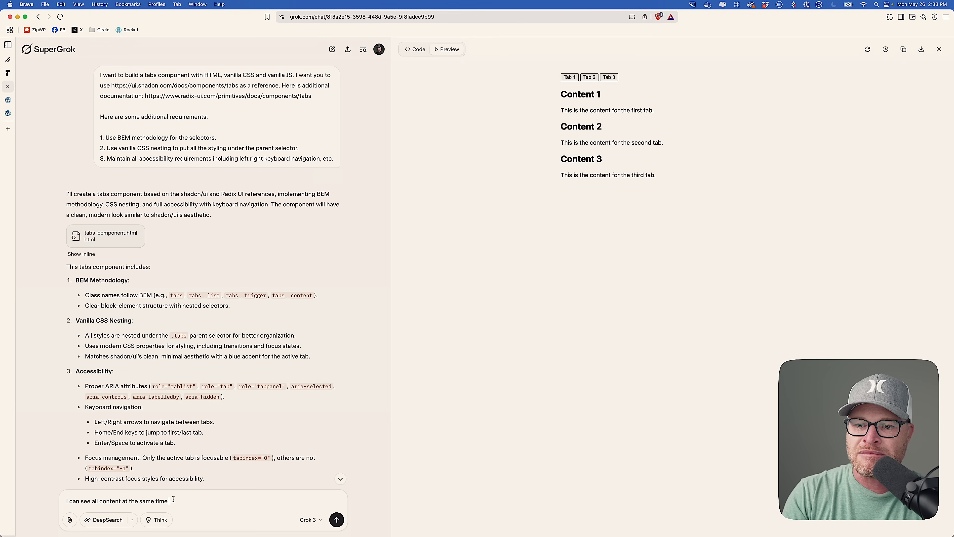
{"action": "type", "text": "and nothing happens when I cl"}
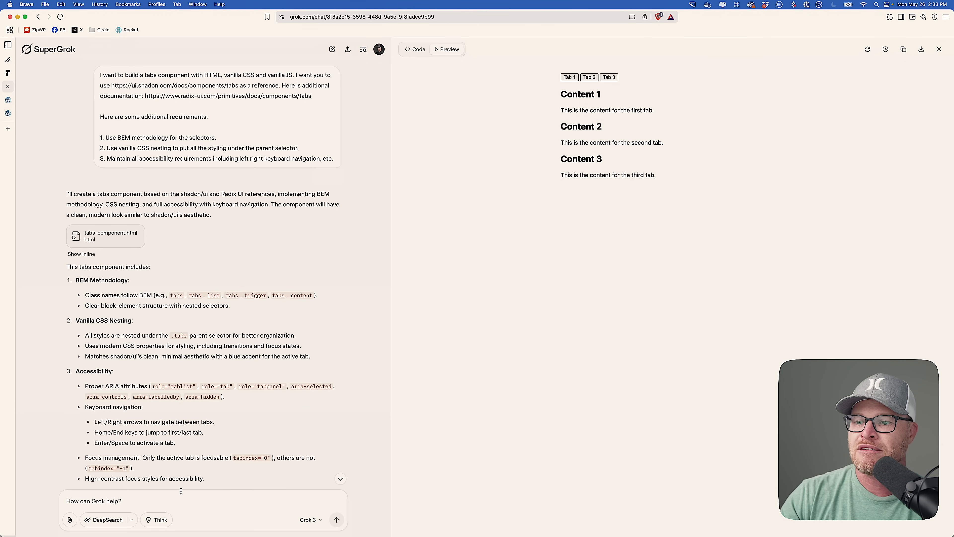
{"action": "scroll", "scroll_direction": "down", "scroll_amount": 3}
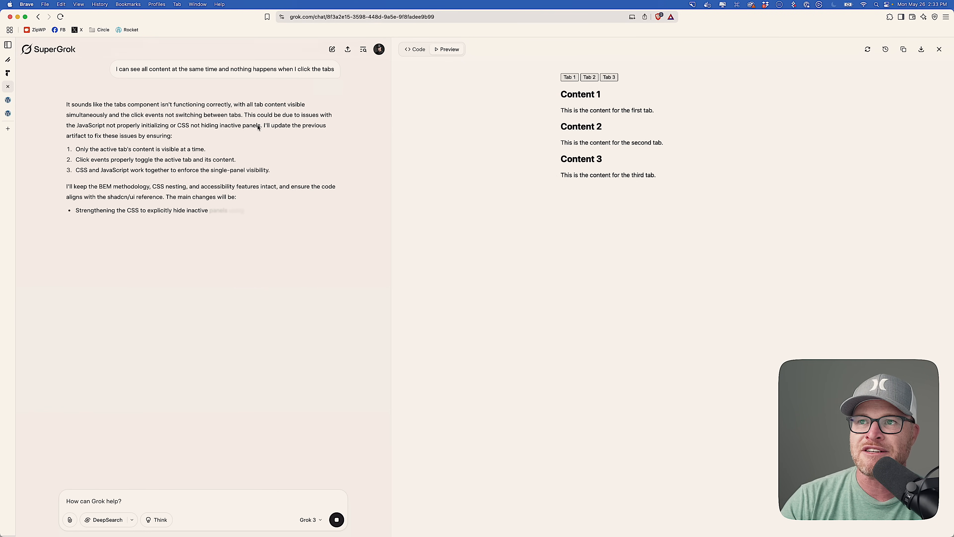
Step: Review the revised tabs-component.html code as Grok regenerates it
{"action": "left_click", "coordinate": [415, 50]}
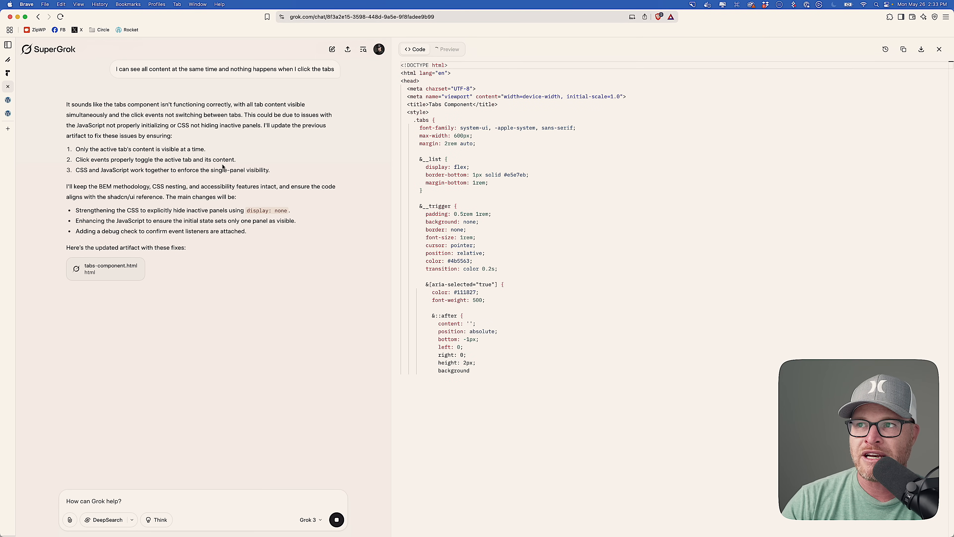
{"action": "scroll", "scroll_direction": "down", "scroll_amount": 3}
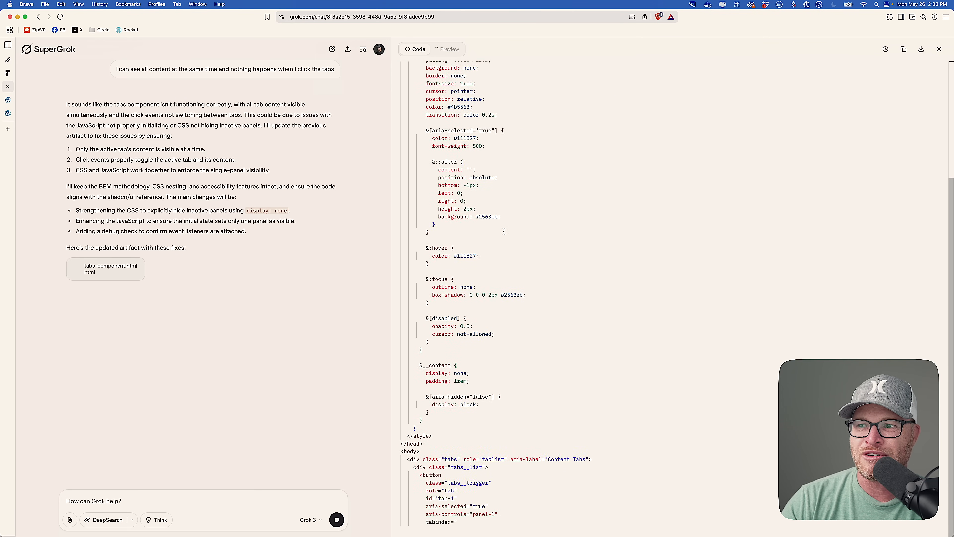
{"action": "scroll", "scroll_direction": "down", "scroll_amount": 3}
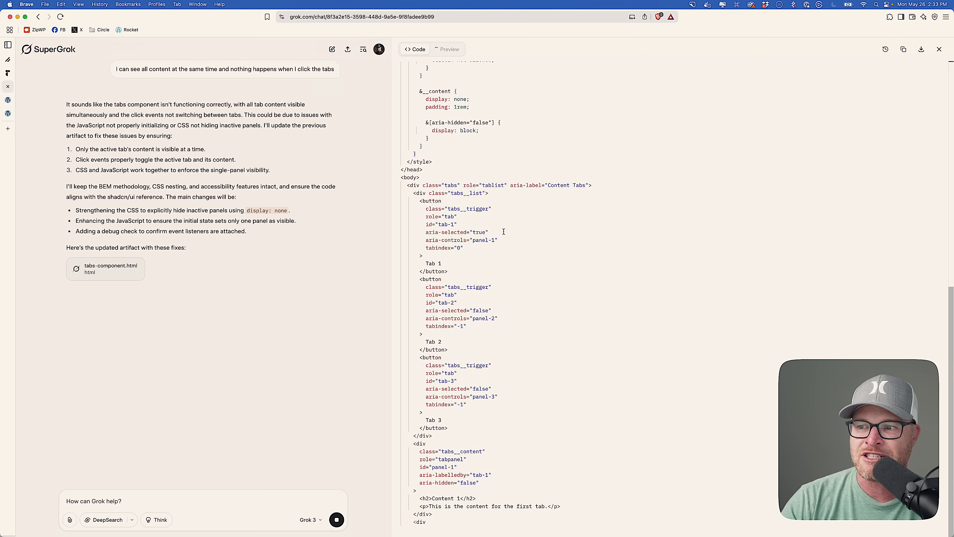
{"action": "scroll", "scroll_direction": "down", "scroll_amount": 3}
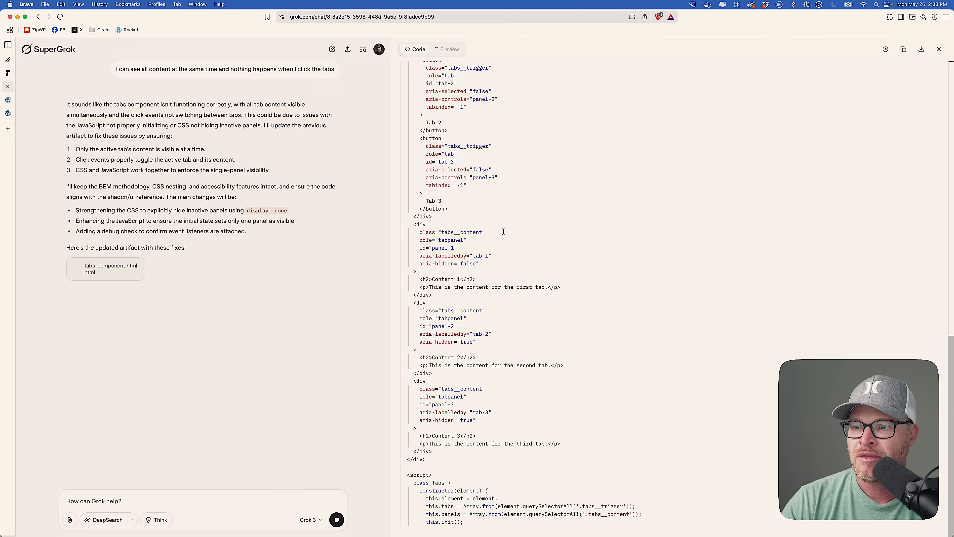
{"action": "scroll", "scroll_direction": "down", "scroll_amount": 3}
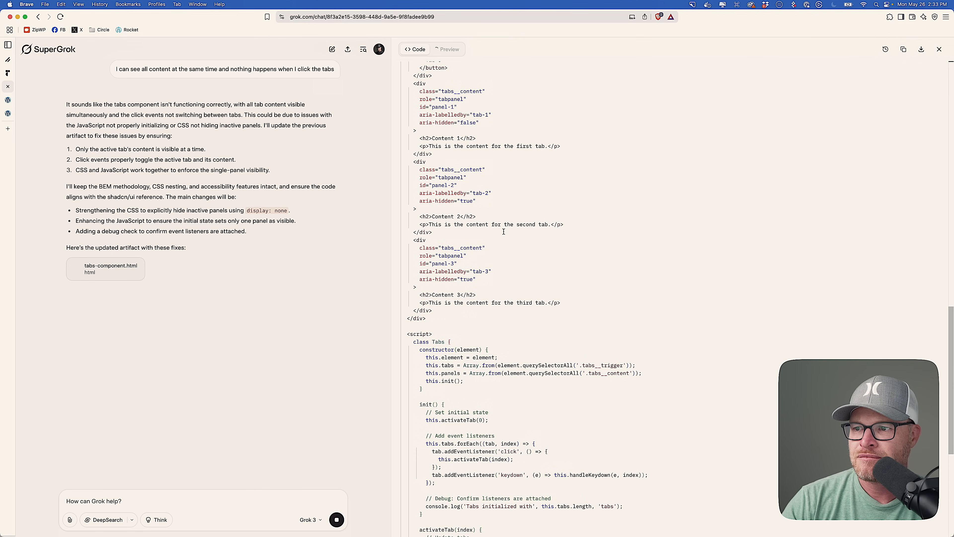
Step: Verify in Preview that Tab 2 switches panels correctly, then return to the revised script
{"action": "left_click", "coordinate": [449, 49]}
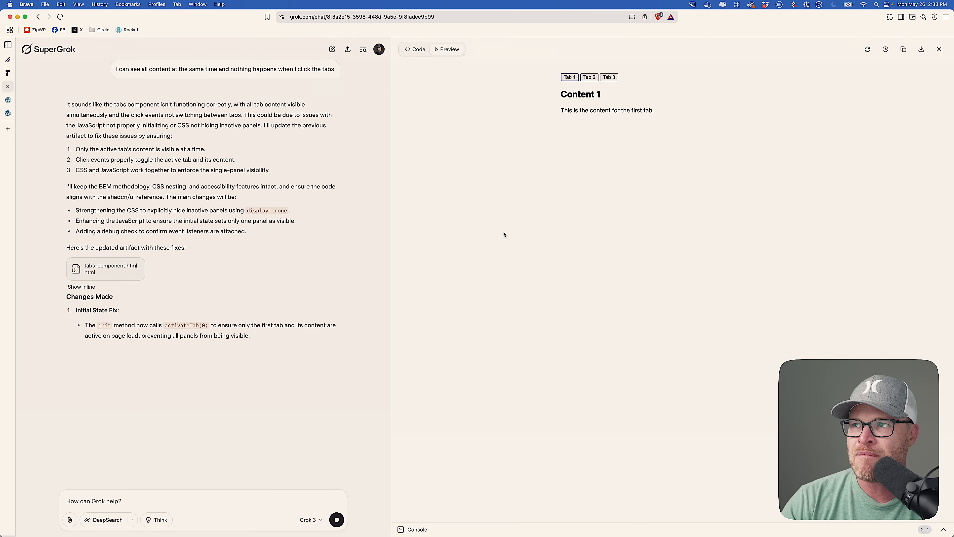
{"action": "left_click", "coordinate": [588, 77]}
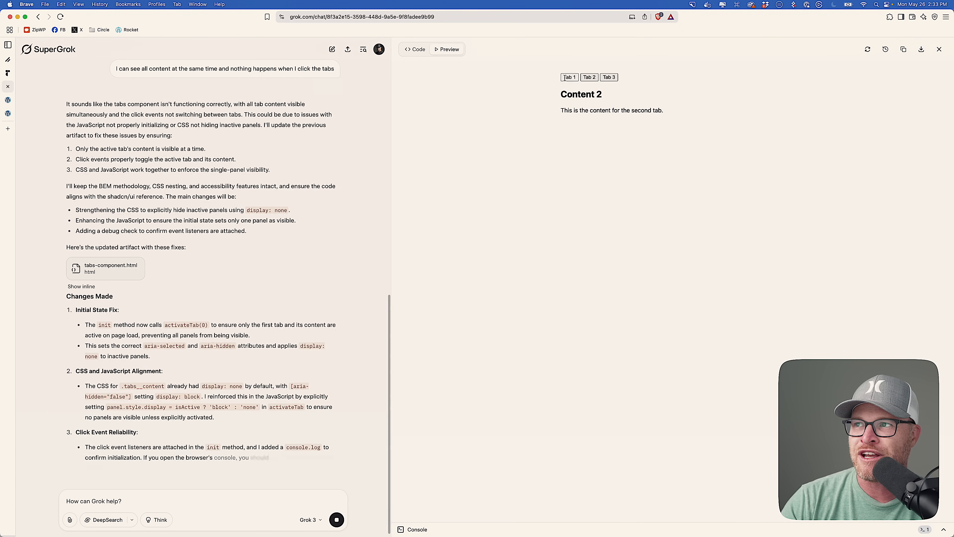
{"action": "scroll", "scroll_direction": "down", "scroll_amount": 3}
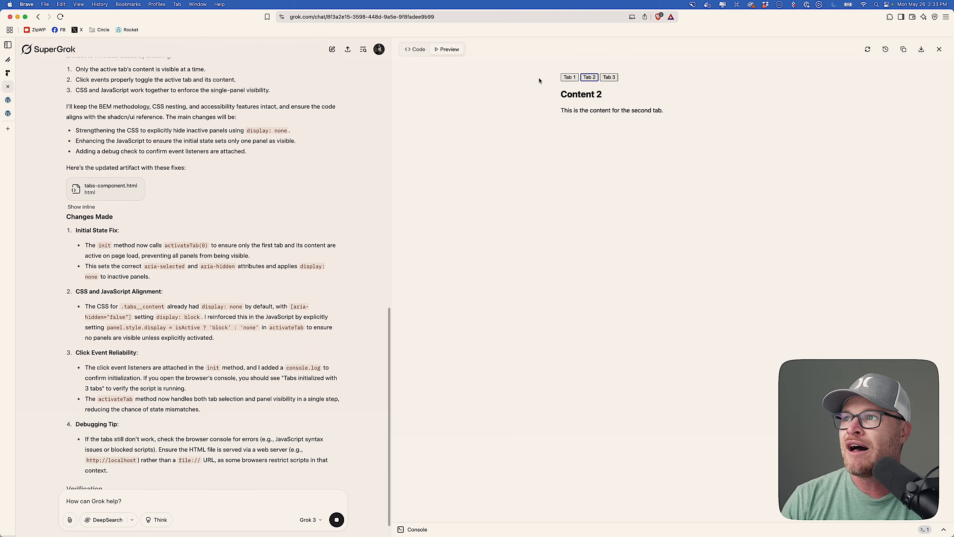
{"action": "left_click", "coordinate": [568, 77]}
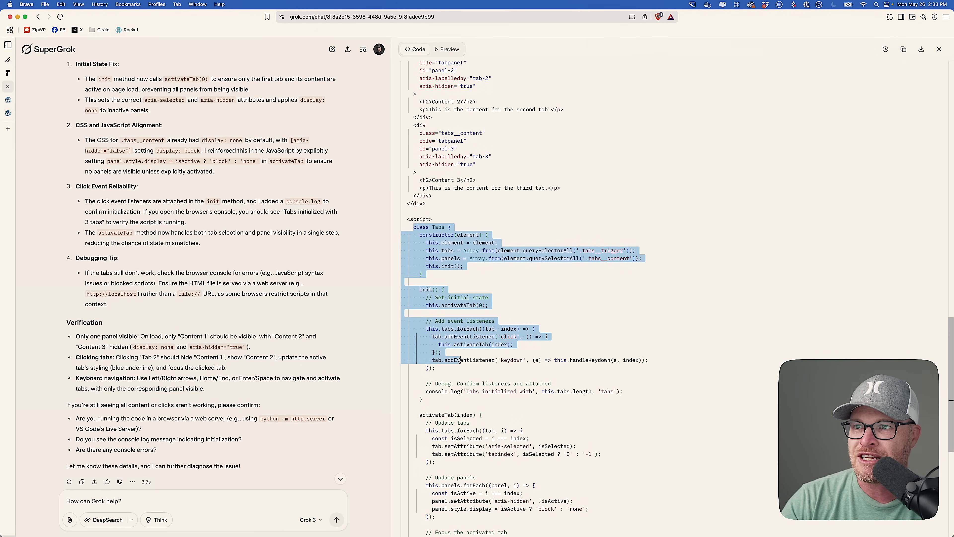
{"action": "scroll", "scroll_direction": "down", "scroll_amount": 3}
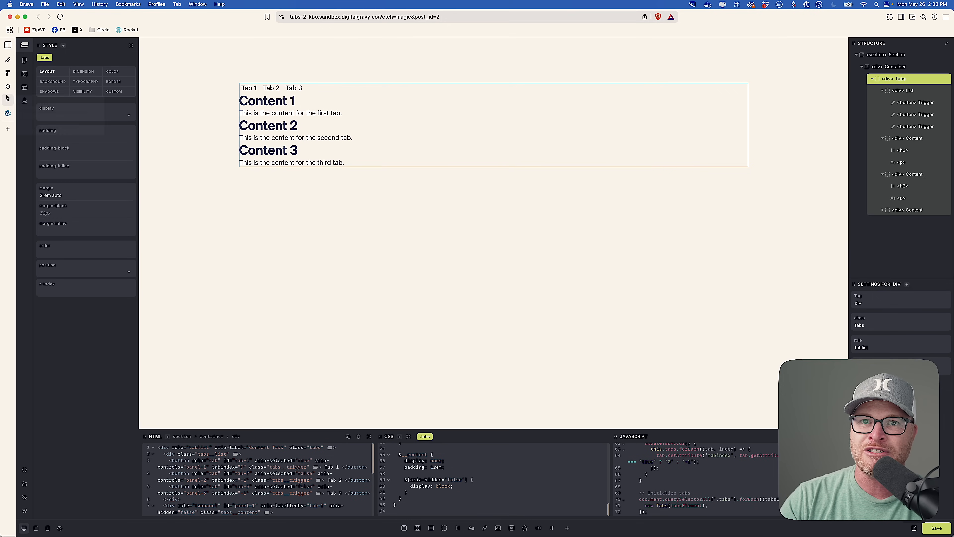
Step: Save the Etch page with the revised tabs script so only one panel shows on the front end
{"action": "left_click", "coordinate": [249, 88]}
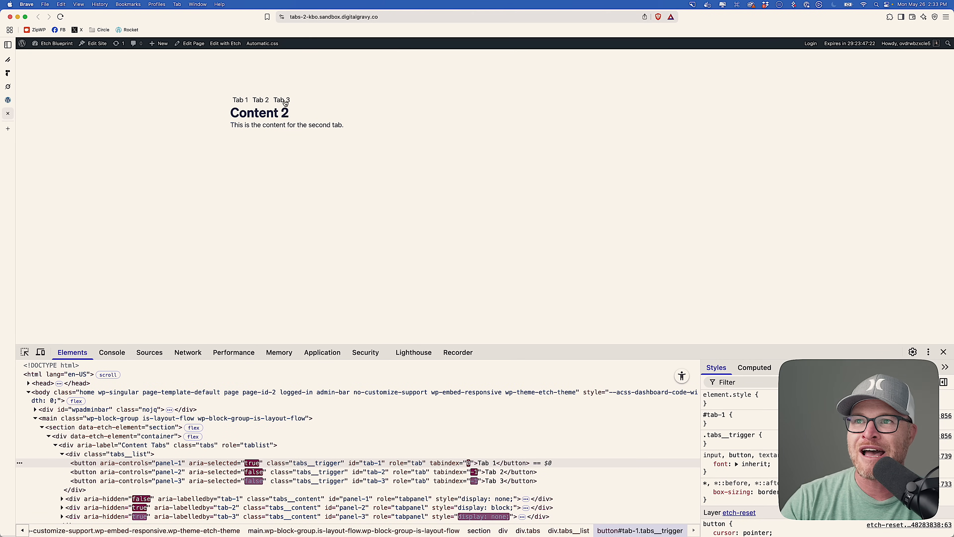
Step: Cycle through Tab 3, Tab 2, Tab 1 on the live page, confirming each shows only its own panel
{"action": "left_click", "coordinate": [281, 100]}
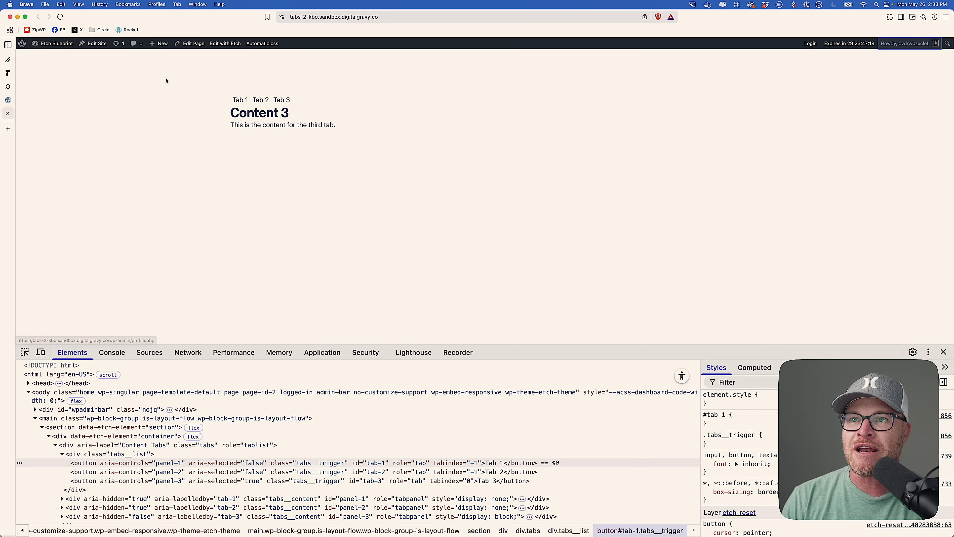
{"action": "left_click", "coordinate": [260, 100]}
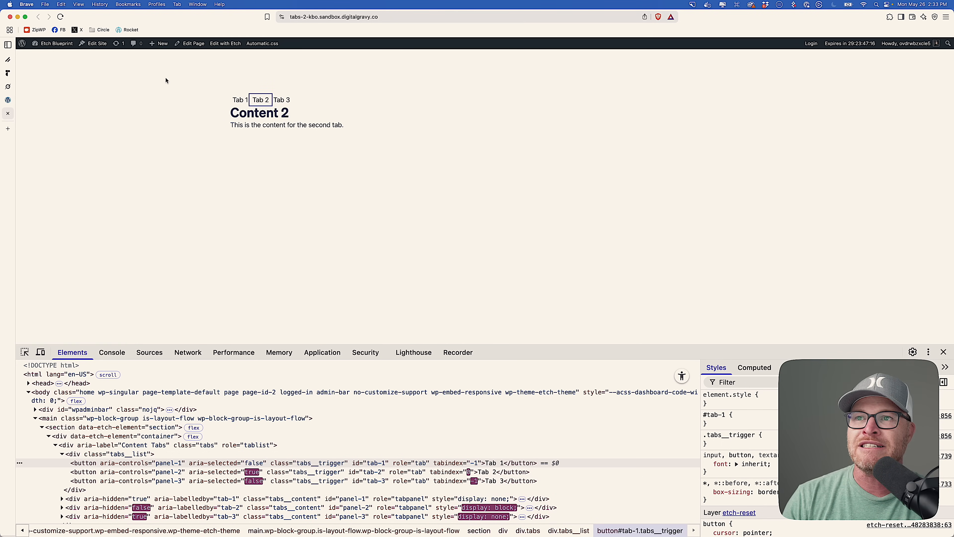
{"action": "left_click", "coordinate": [281, 99]}
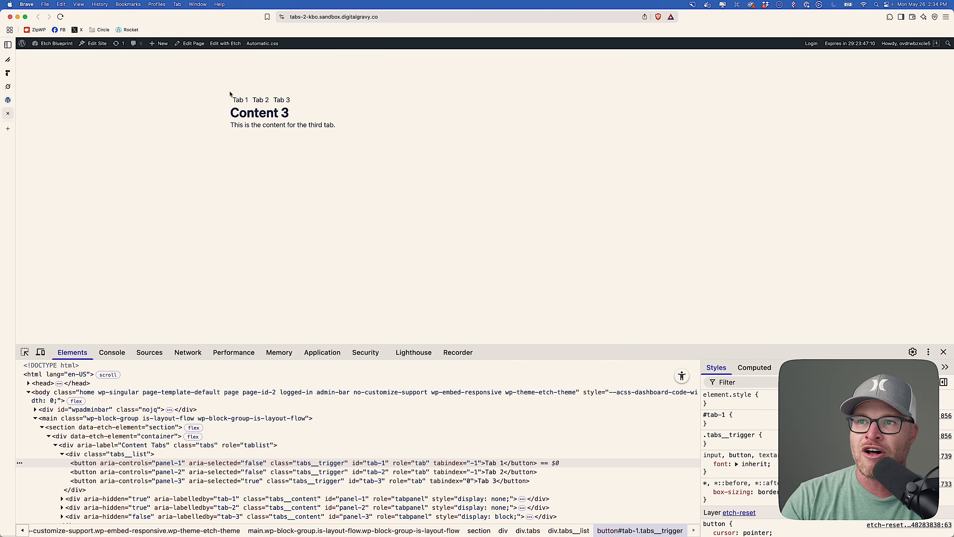
{"action": "mouse_move", "coordinate": [200, 88]}
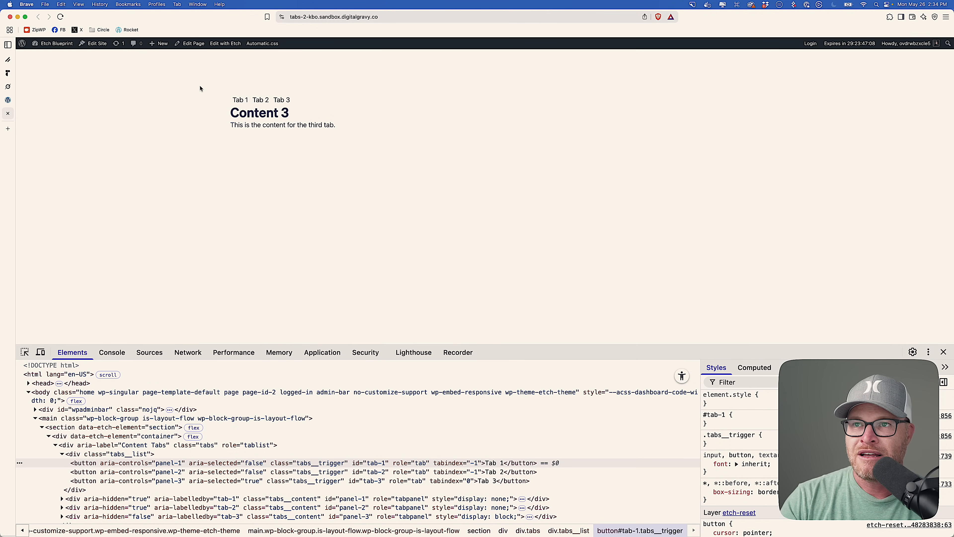
{"action": "mouse_move", "coordinate": [119, 84]}
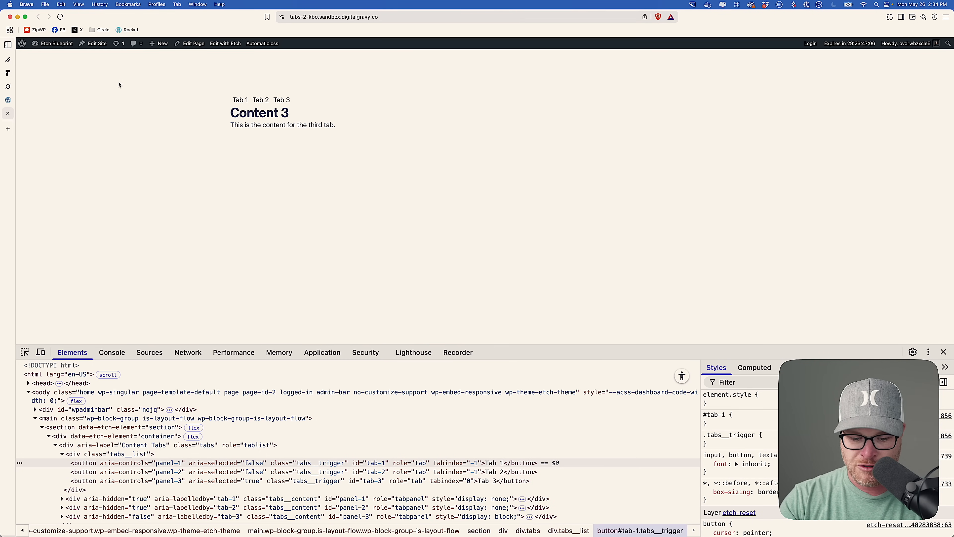
{"action": "left_click", "coordinate": [239, 100]}
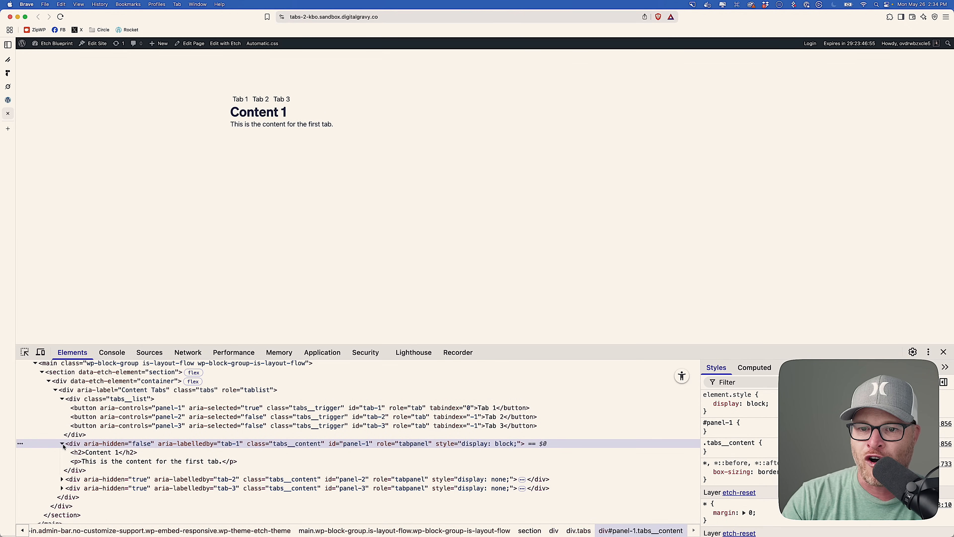
{"action": "left_click", "coordinate": [259, 99]}
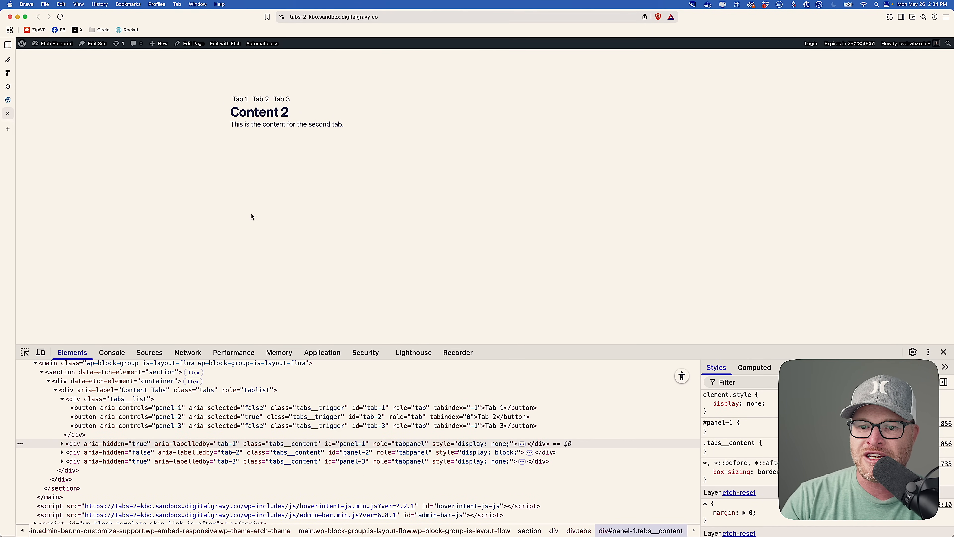
{"action": "left_click", "coordinate": [281, 99]}
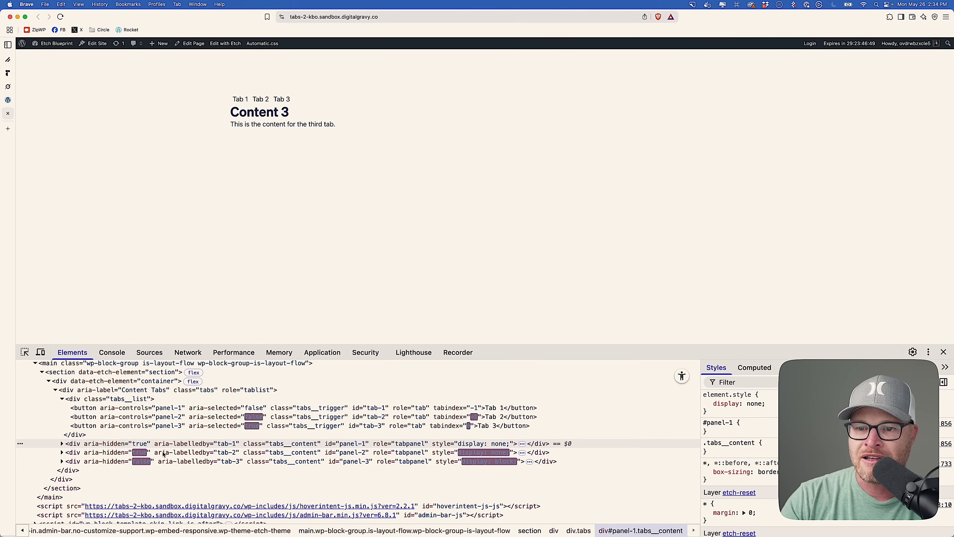
{"action": "left_click", "coordinate": [240, 98]}
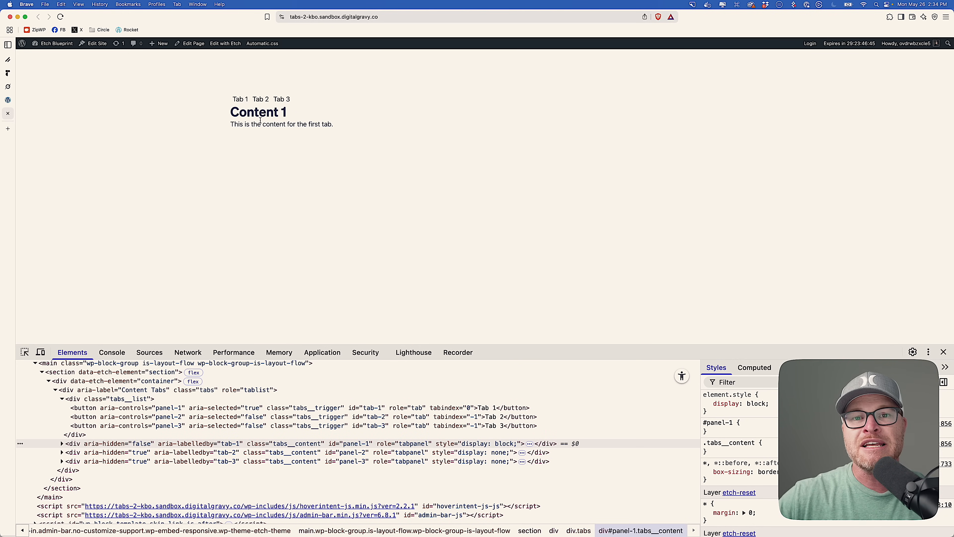
{"action": "mouse_move", "coordinate": [120, 140]}
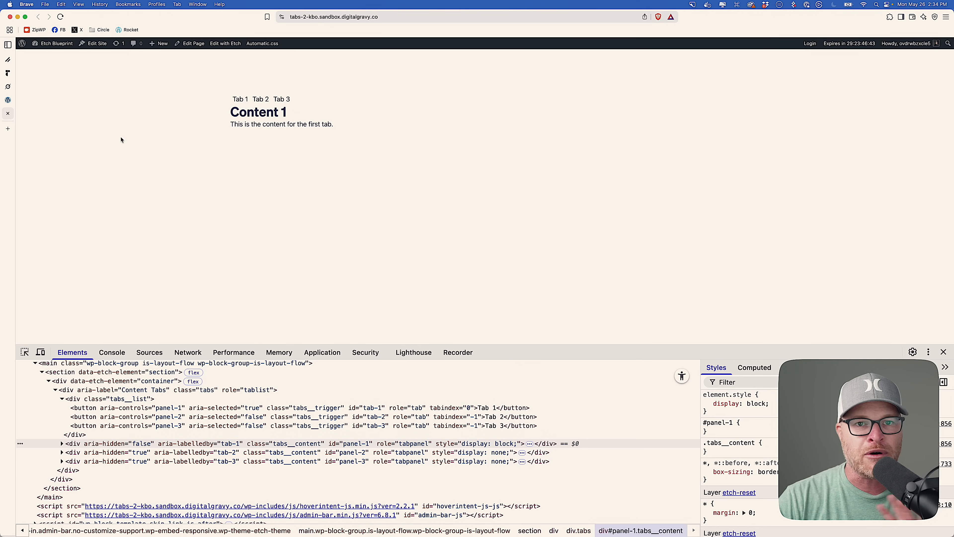
{"action": "mouse_move", "coordinate": [215, 150]}
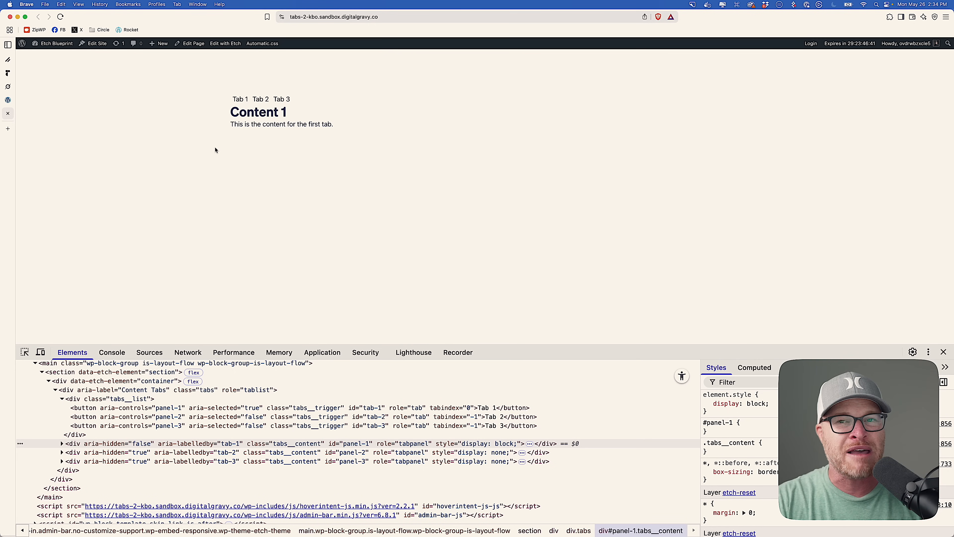
{"action": "mouse_move", "coordinate": [16, 102]}
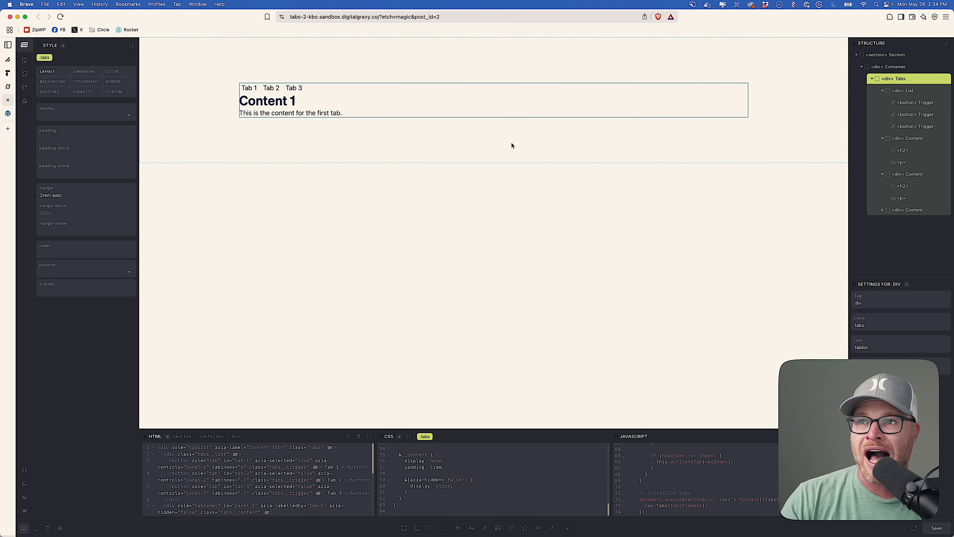
{"action": "scroll", "scroll_direction": "up", "scroll_amount": 3}
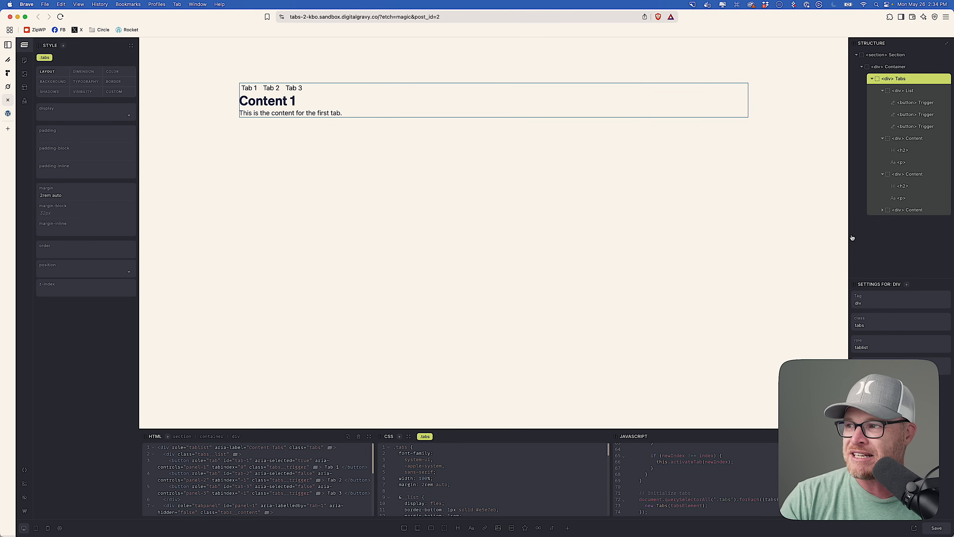
{"action": "left_click", "coordinate": [903, 90]}
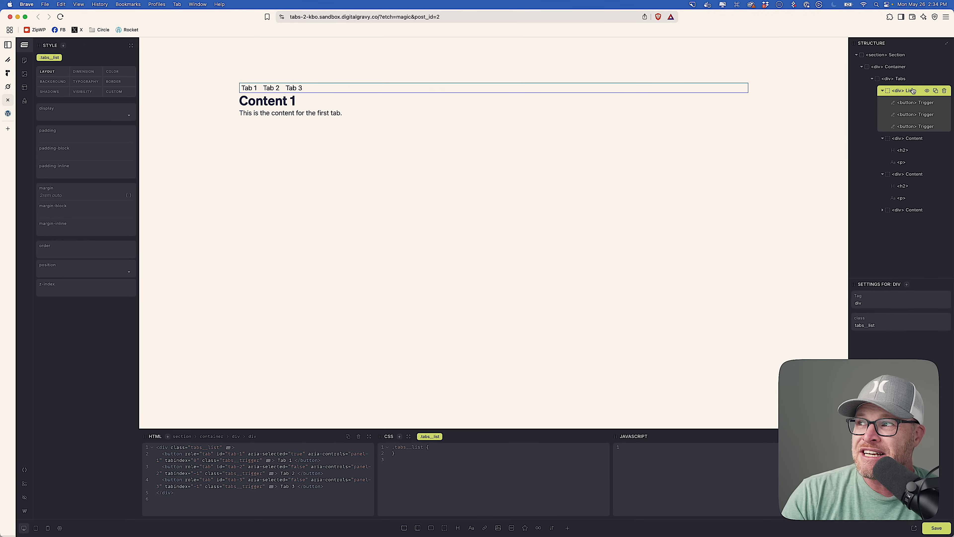
{"action": "left_click", "coordinate": [895, 78]}
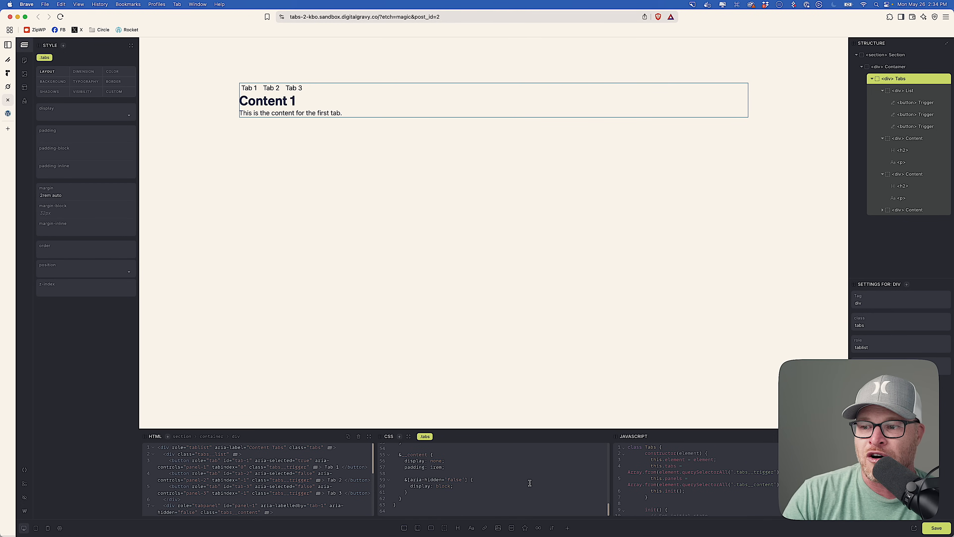
{"action": "left_click", "coordinate": [905, 90]}
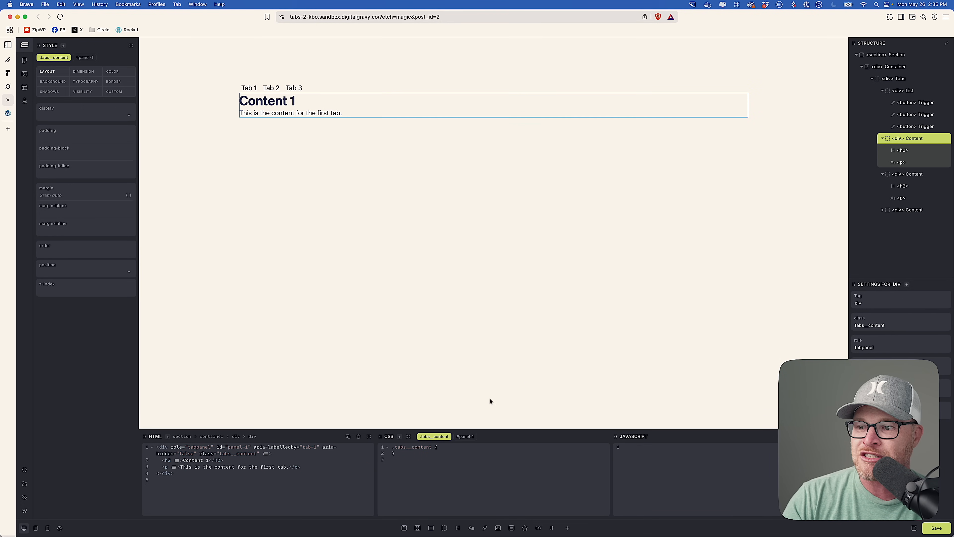
{"action": "left_click", "coordinate": [464, 436]}
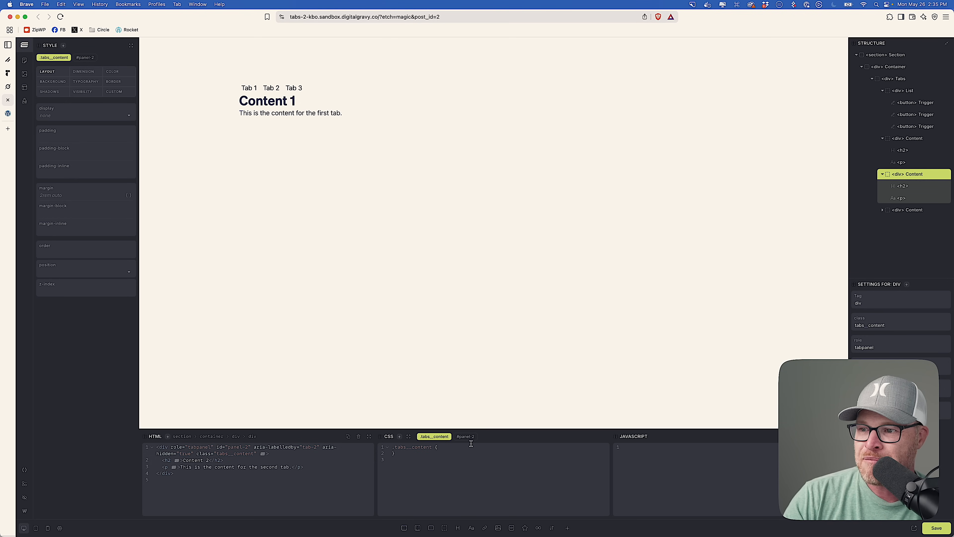
{"action": "left_click", "coordinate": [910, 210]}
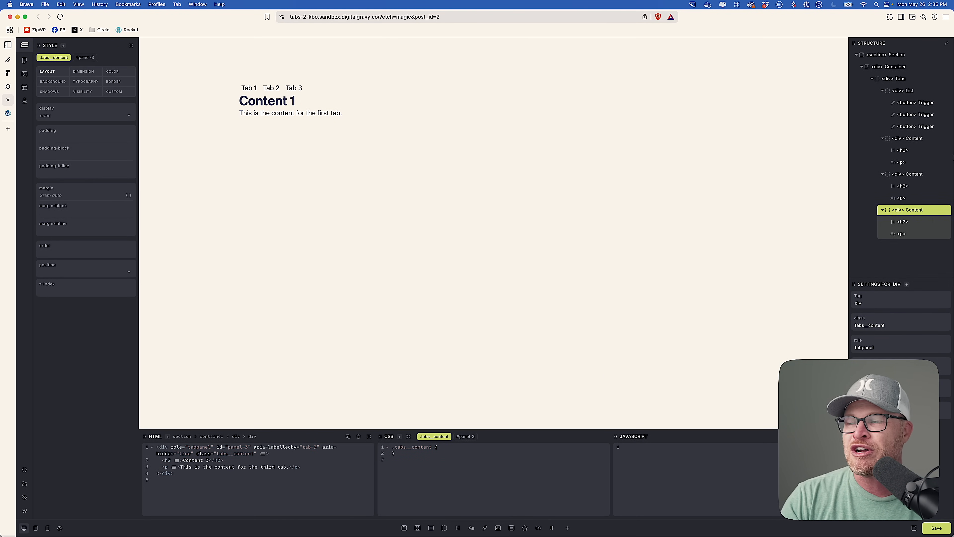
{"action": "left_click", "coordinate": [894, 78]}
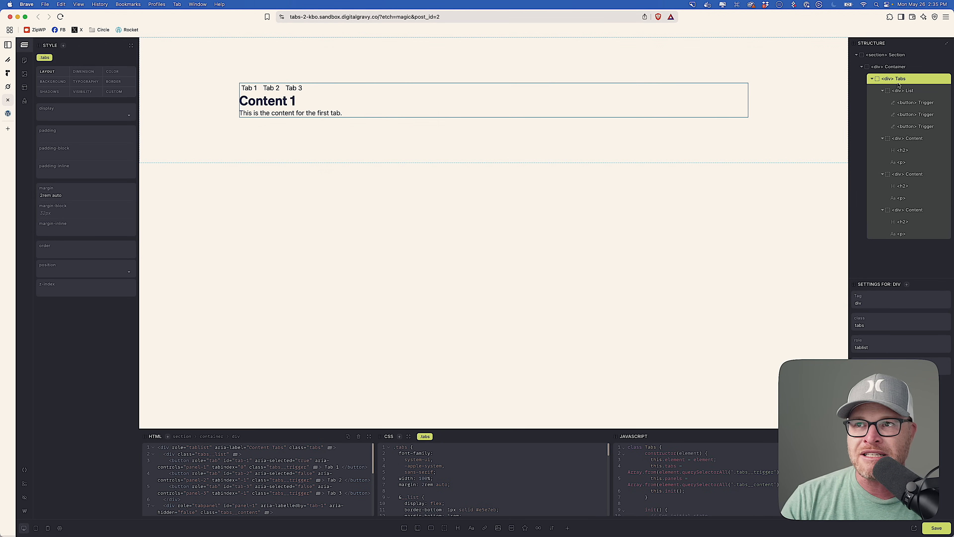
{"action": "mouse_move", "coordinate": [803, 106]}
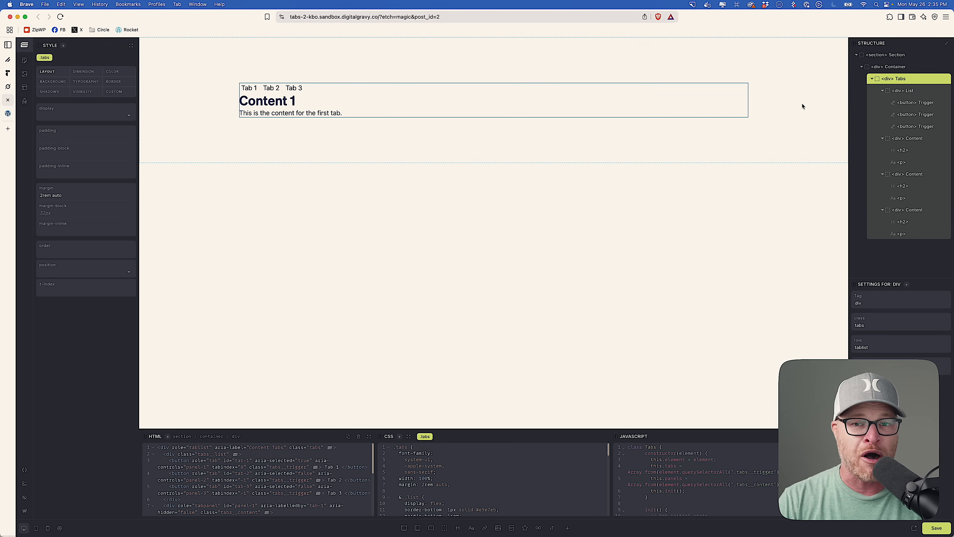
{"action": "mouse_move", "coordinate": [900, 78]}
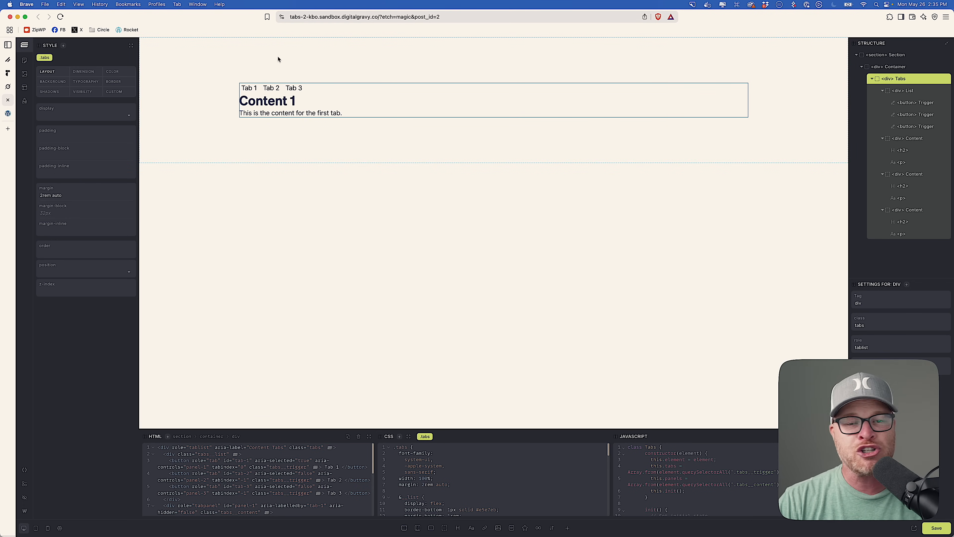
{"action": "mouse_move", "coordinate": [472, 410]}
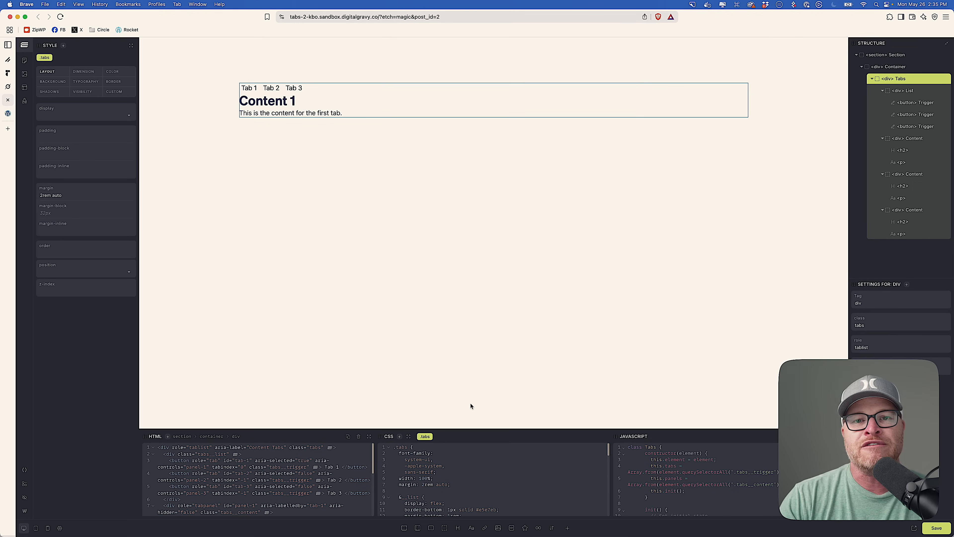
{"action": "mouse_move", "coordinate": [369, 206]}
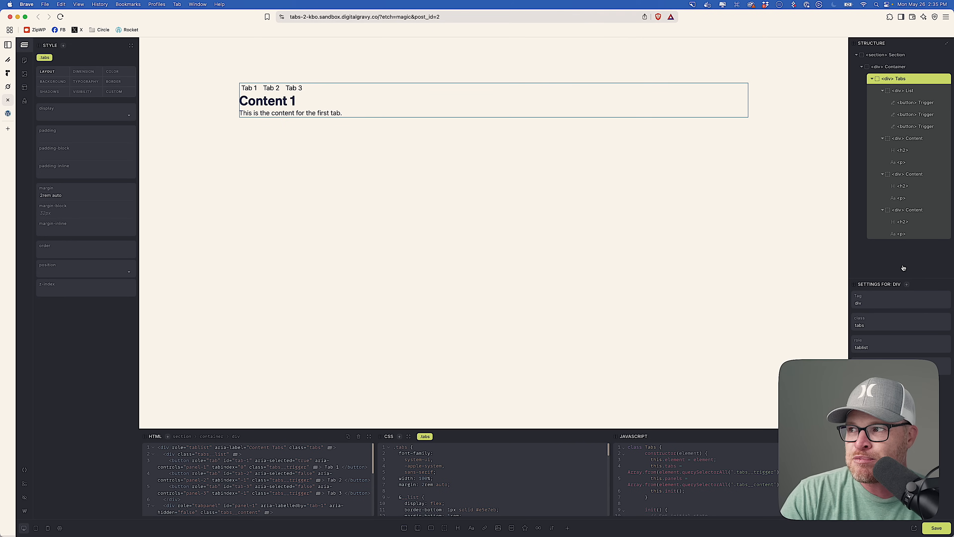
{"action": "mouse_move", "coordinate": [903, 263]}
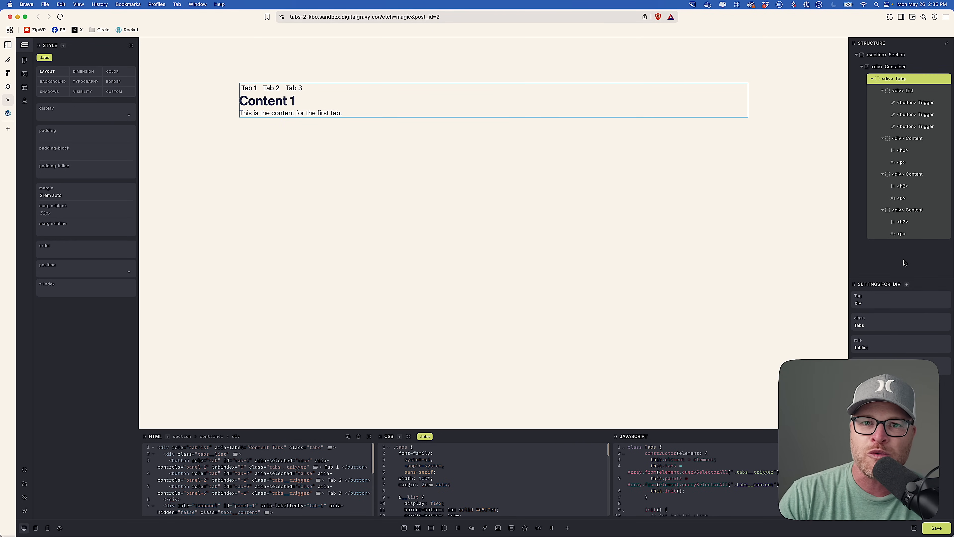
{"action": "mouse_move", "coordinate": [542, 391]}
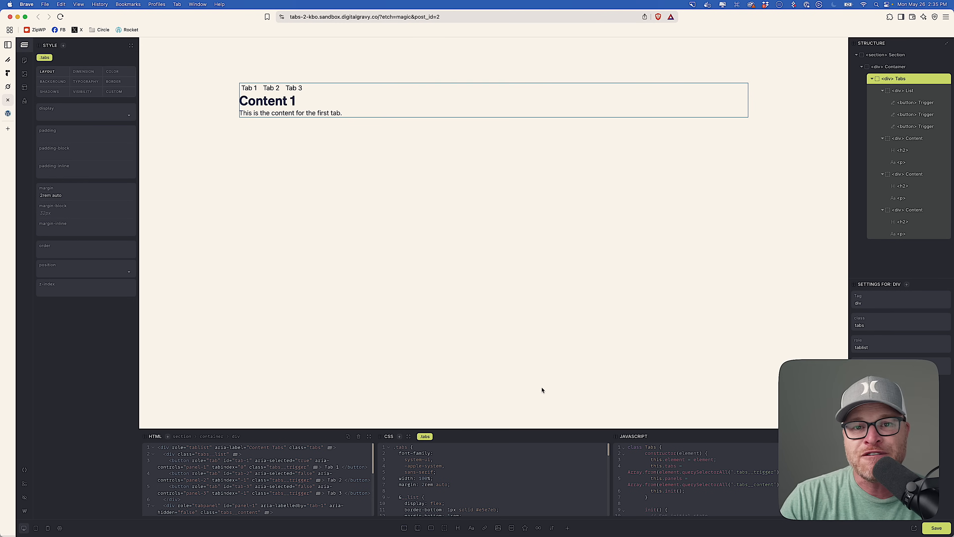
{"action": "mouse_move", "coordinate": [399, 251]}
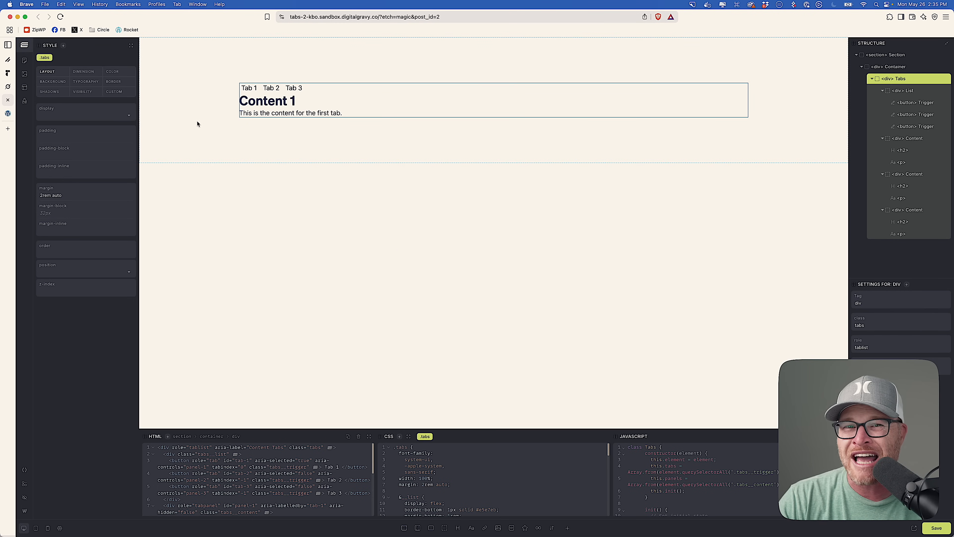
{"action": "left_click", "coordinate": [895, 55]}
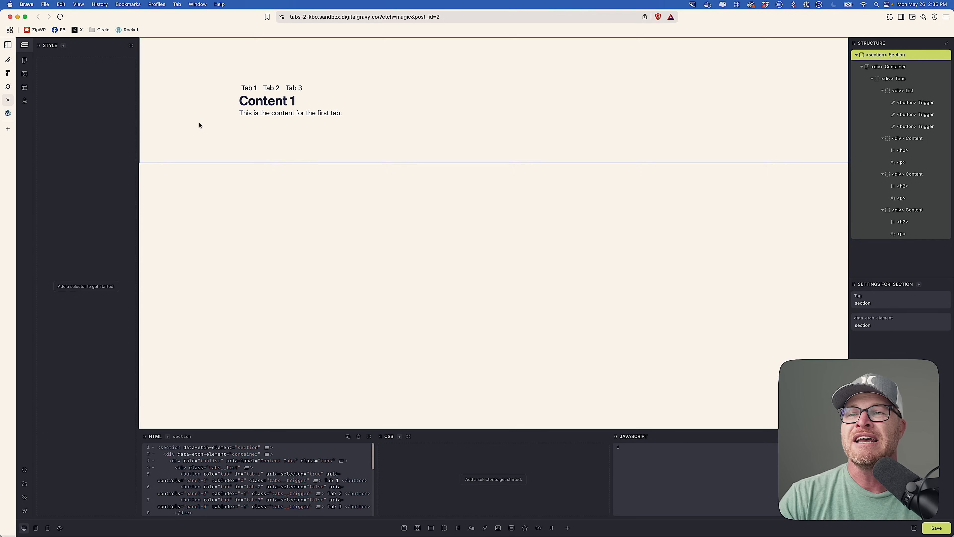
{"action": "mouse_move", "coordinate": [504, 171]}
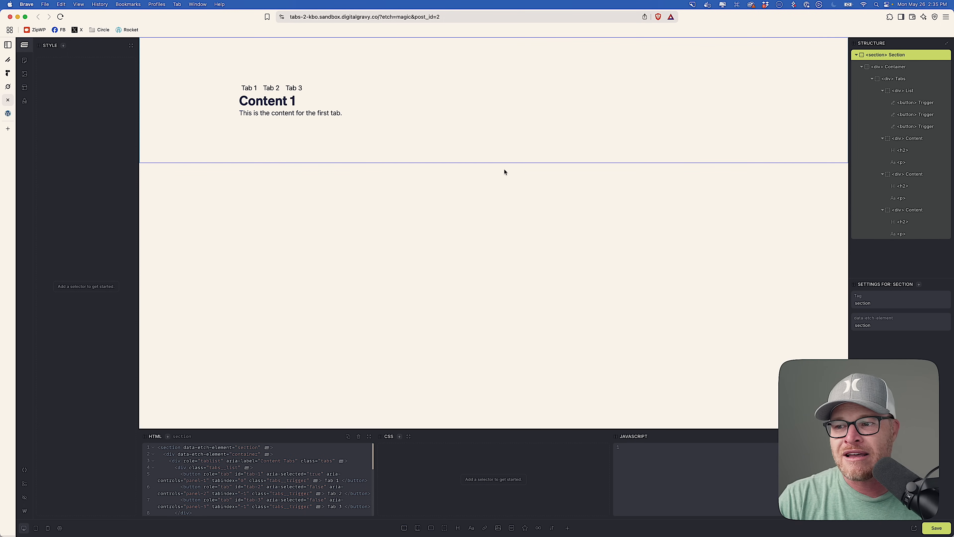